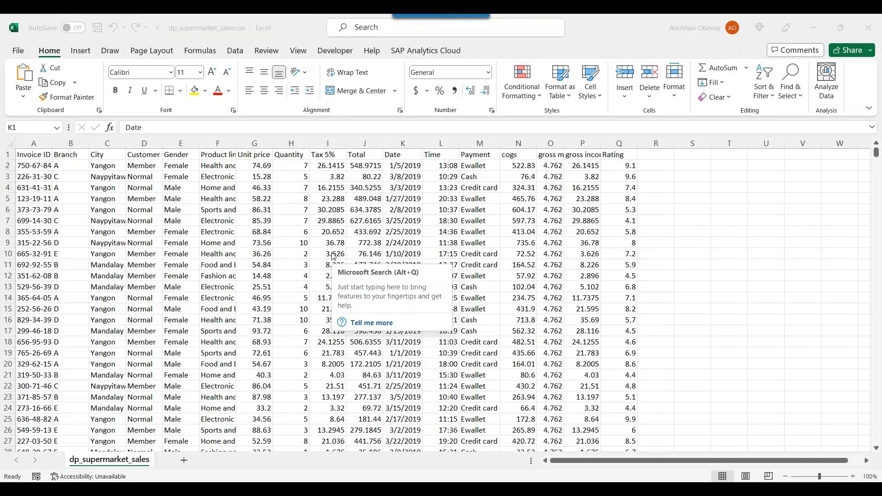
Add a Revenue header in R1 with =G2*H2 filled down through row 10
click(217, 275)
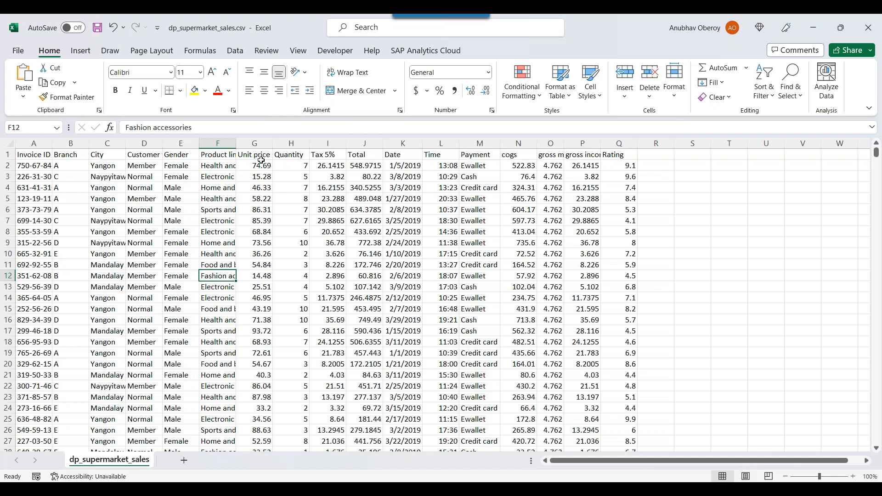
click(291, 154)
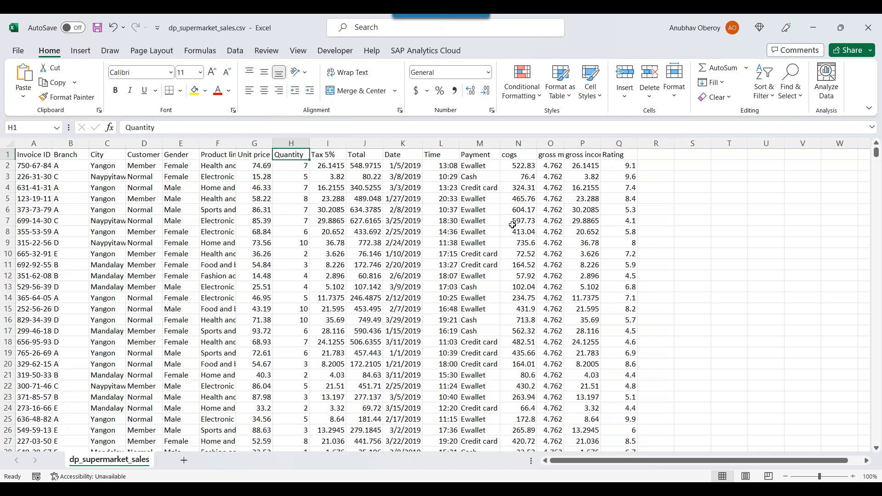
click(656, 165)
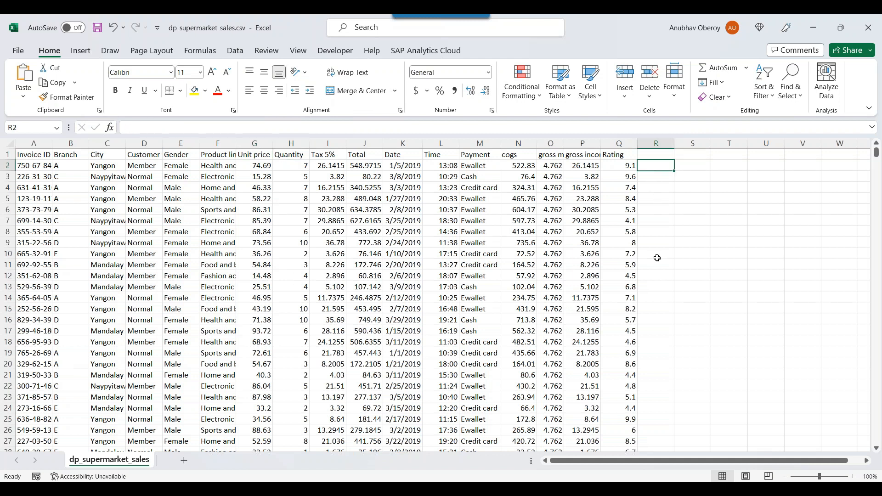
text(Reve)
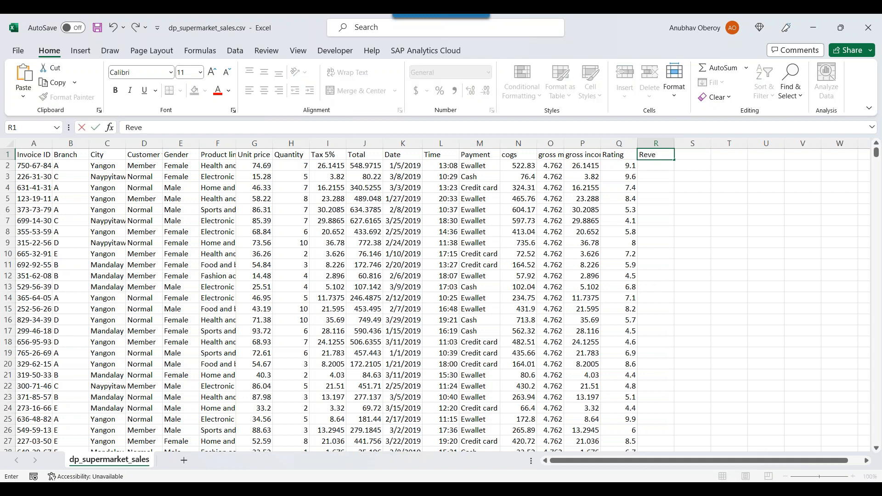
key(enter)
text(=G2*Q2)
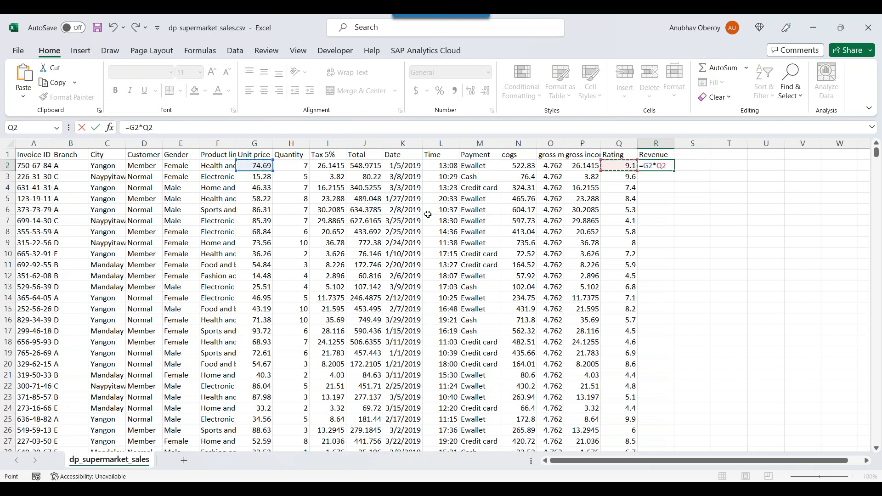
key(Return)
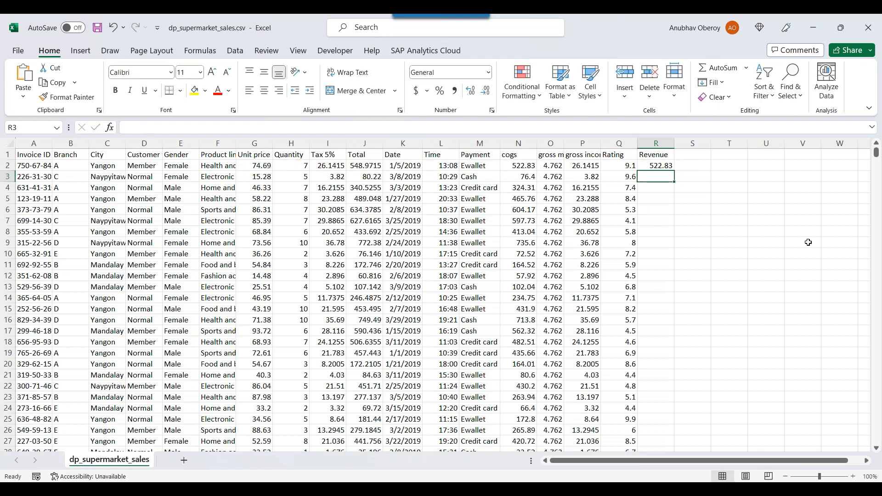
click(655, 165)
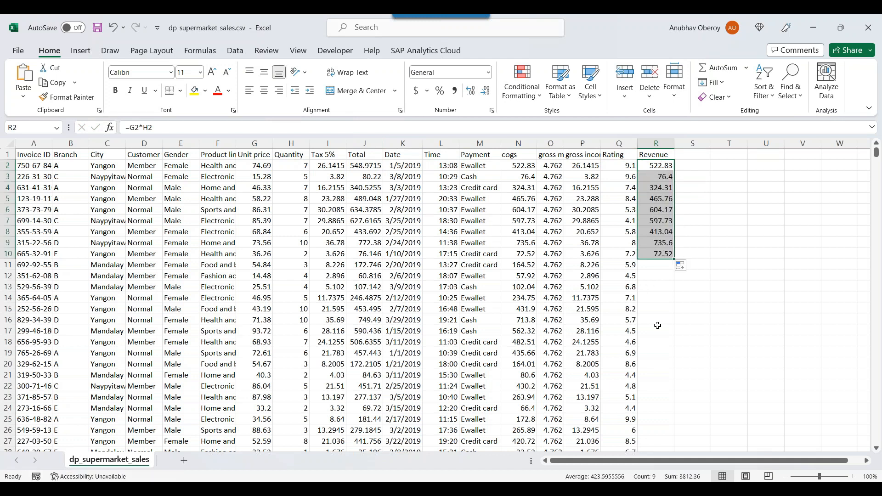
click(655, 154)
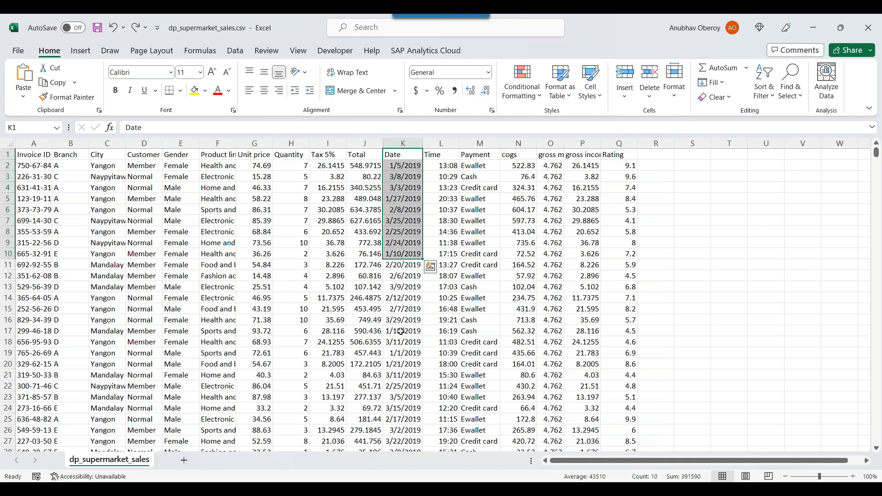
click(402, 320)
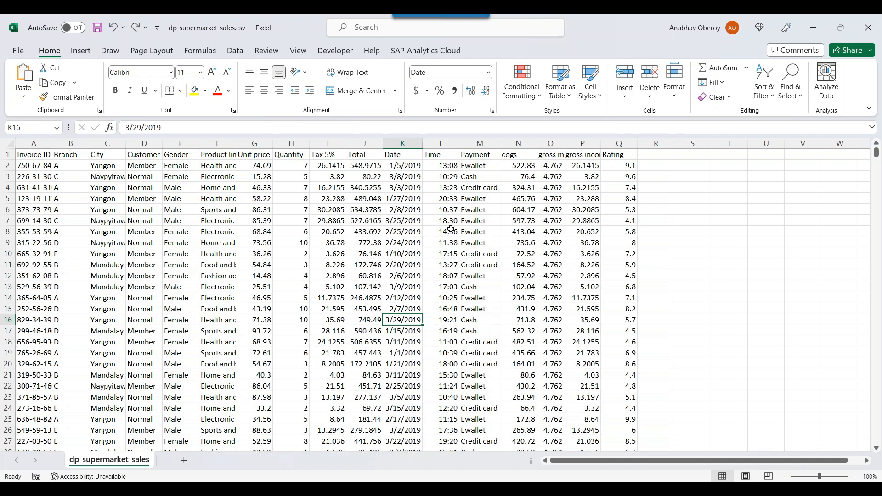
mouse_move(329, 232)
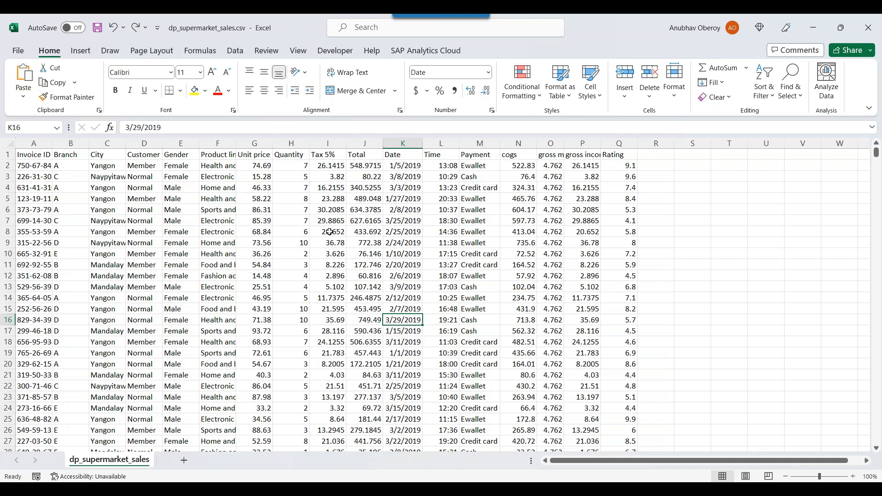
mouse_move(239, 389)
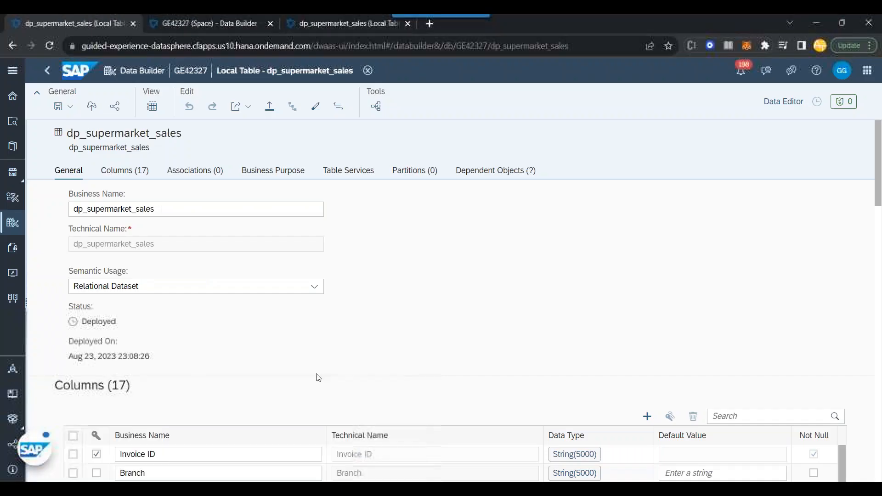
mouse_move(339, 248)
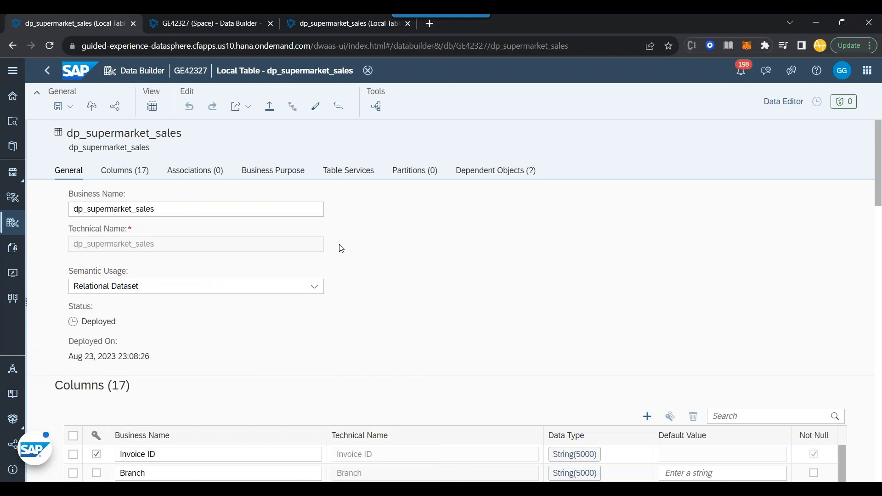
triple_click(194, 208)
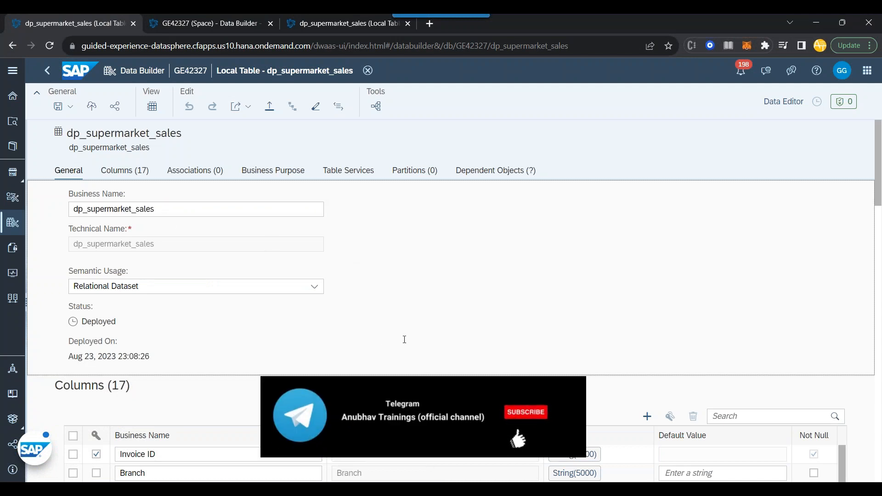
scroll(down, 3)
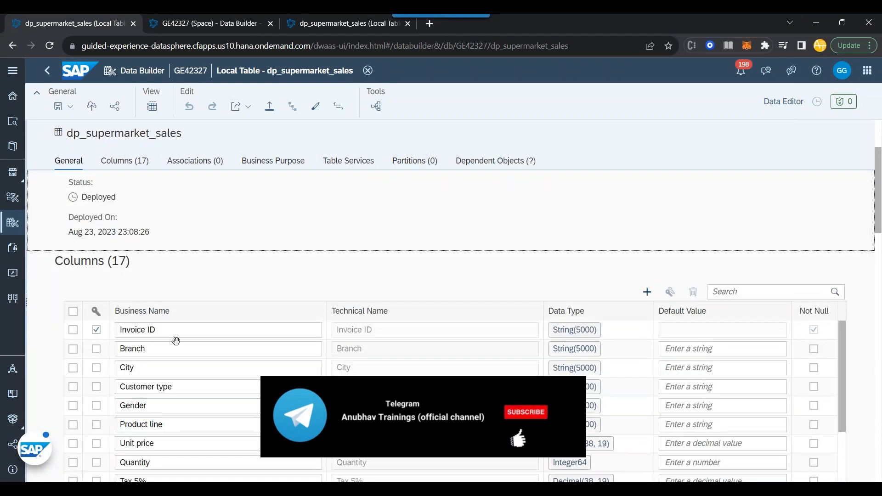
scroll(down, 3)
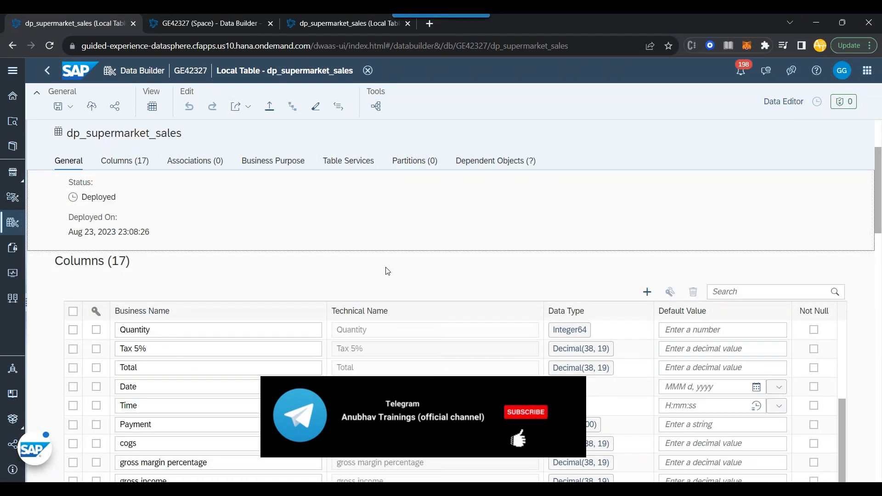
scroll(down, 3)
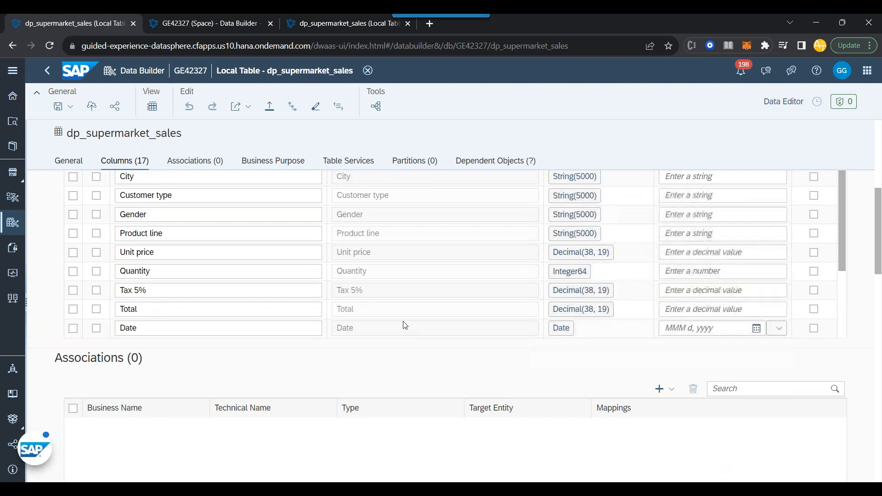
scroll(up, 3)
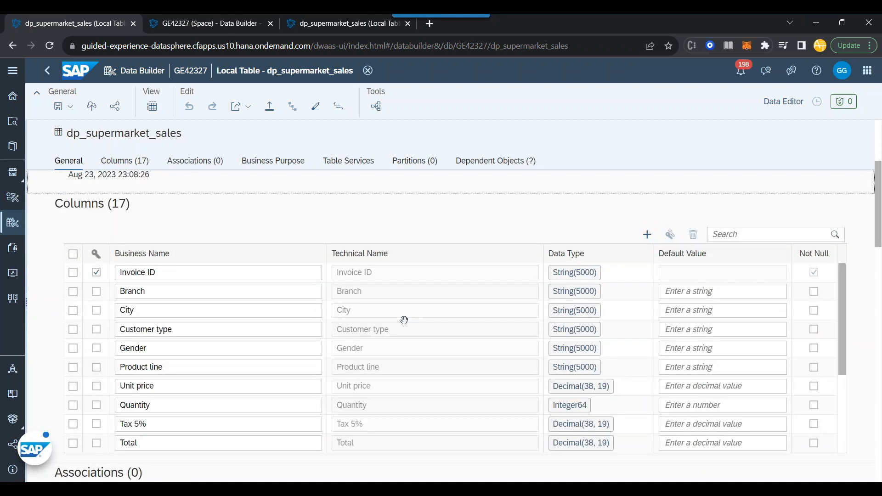
scroll(down, 3)
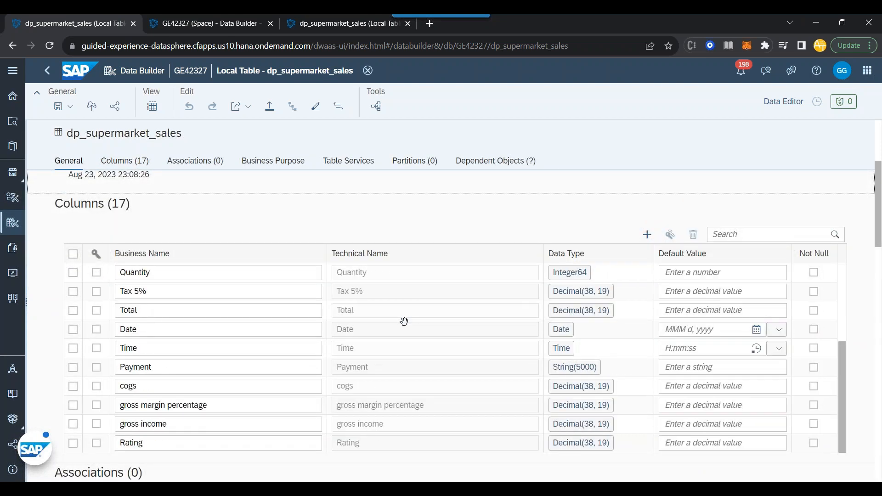
mouse_move(215, 85)
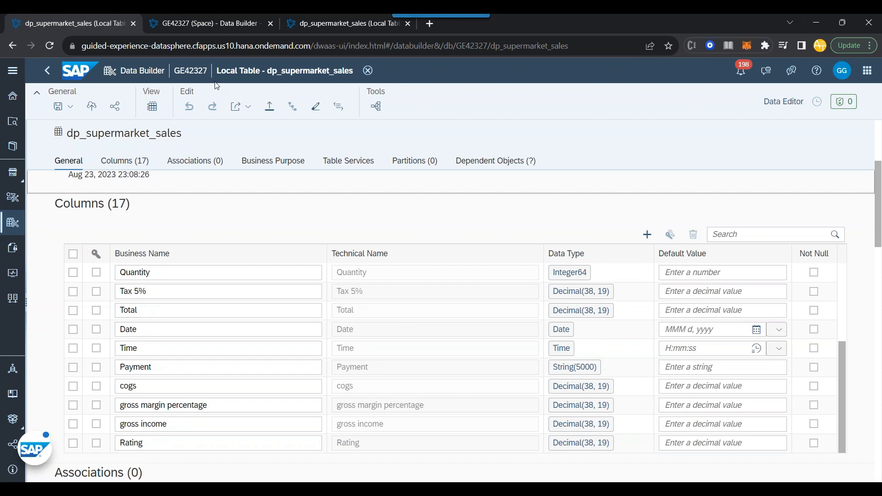
Create a new data flow from the Data Builder overview
click(47, 71)
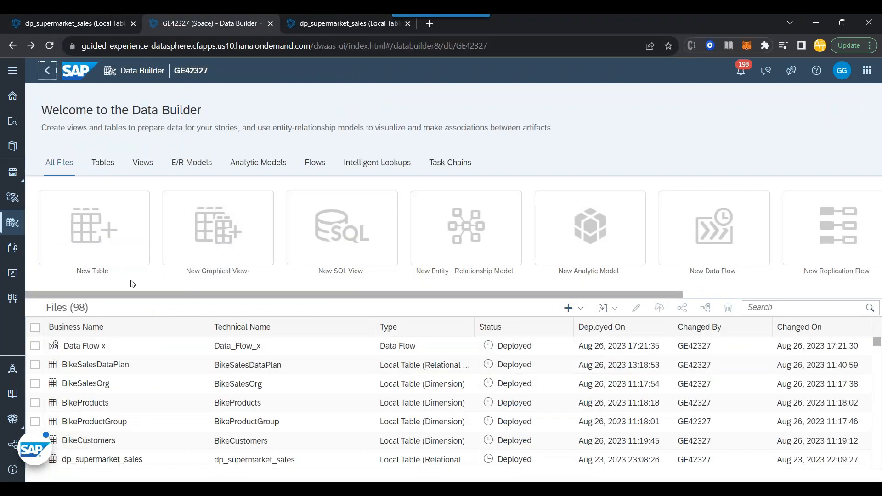
mouse_move(659, 259)
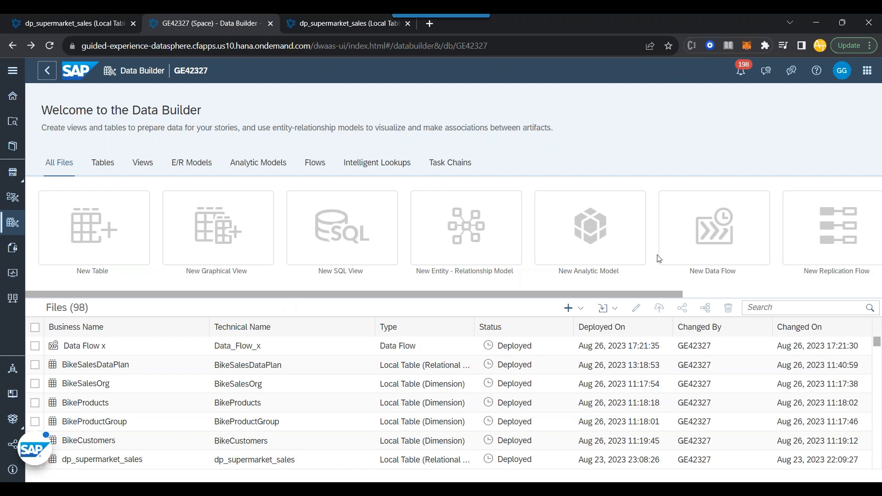
click(712, 228)
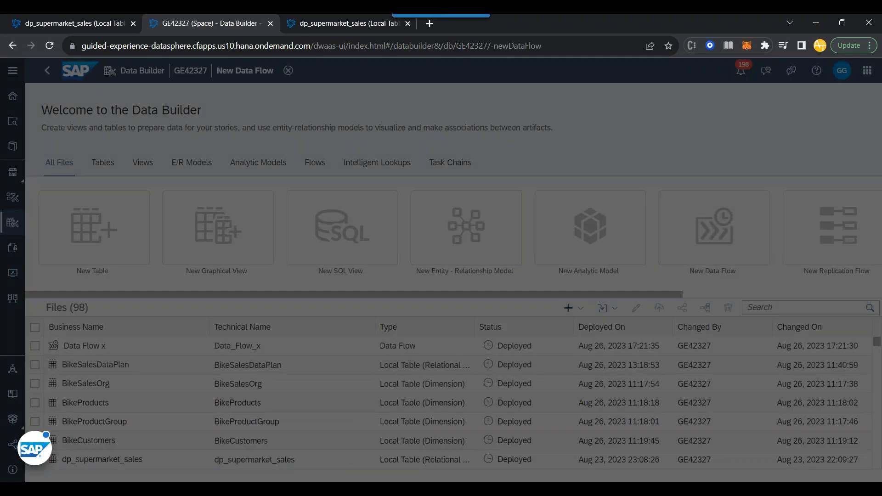
click(713, 228)
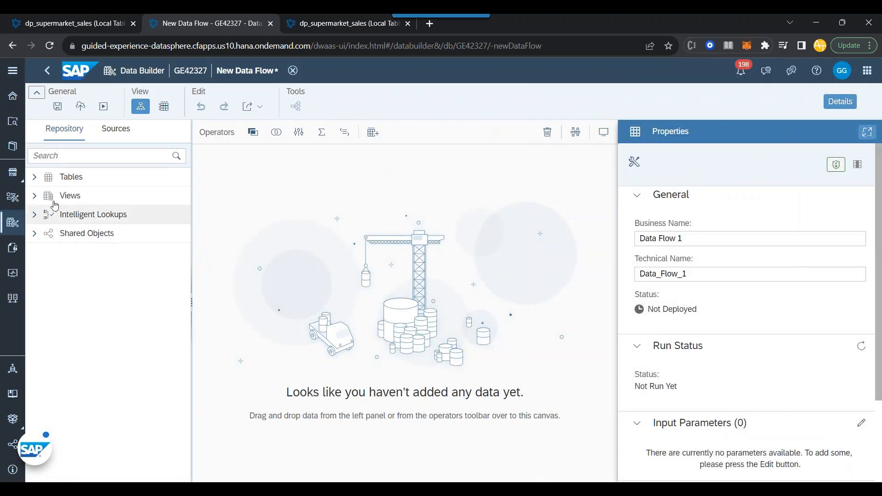
Add dp_supermarket_sales from the repository as source feeding a Script operator
click(34, 176)
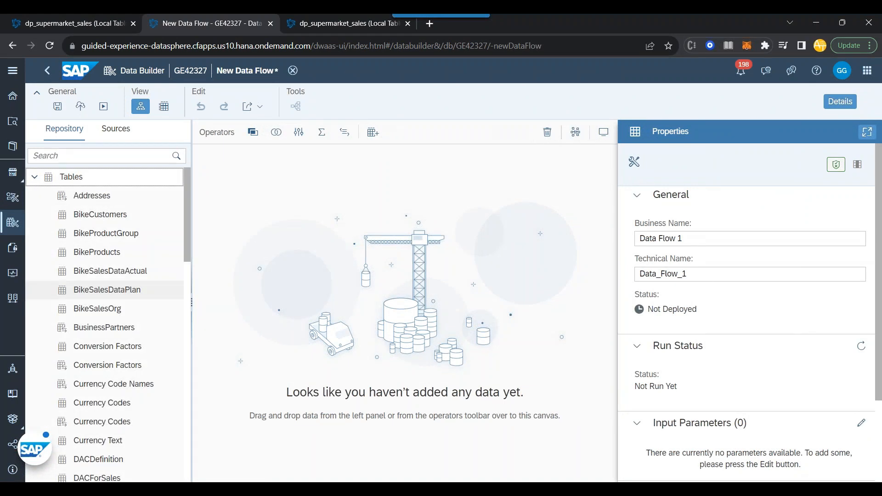
click(106, 156)
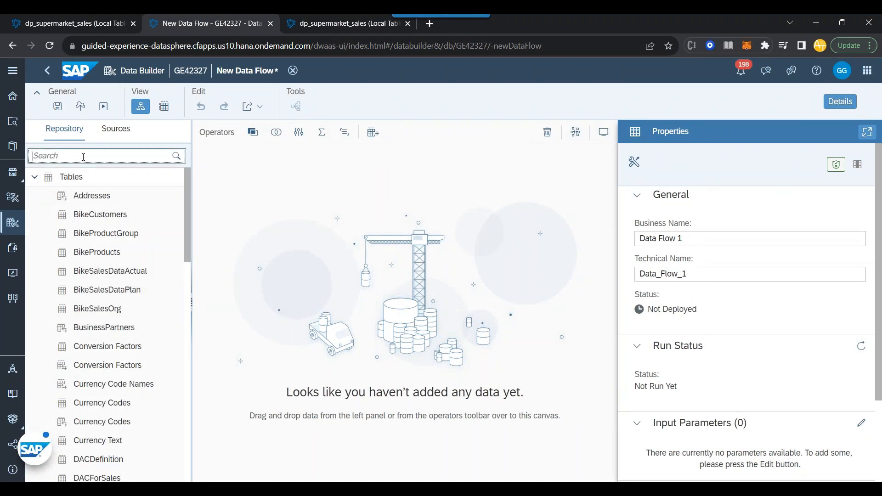
text(Super)
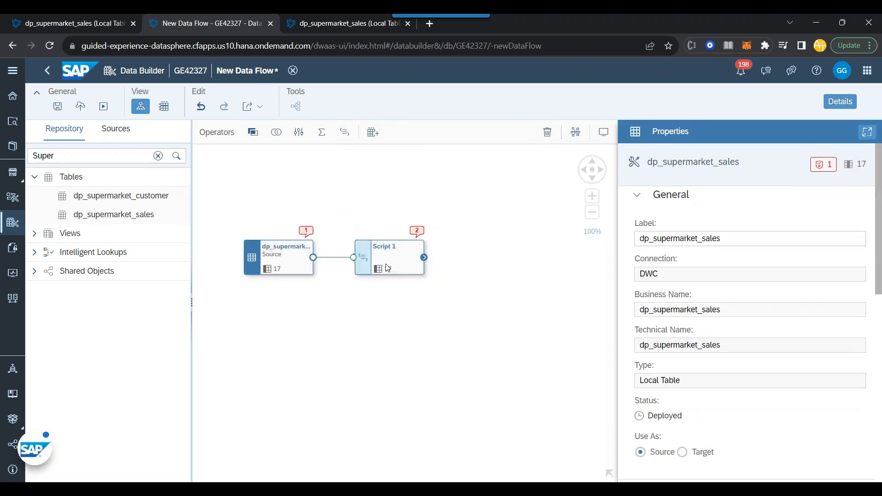
click(389, 257)
text(C)
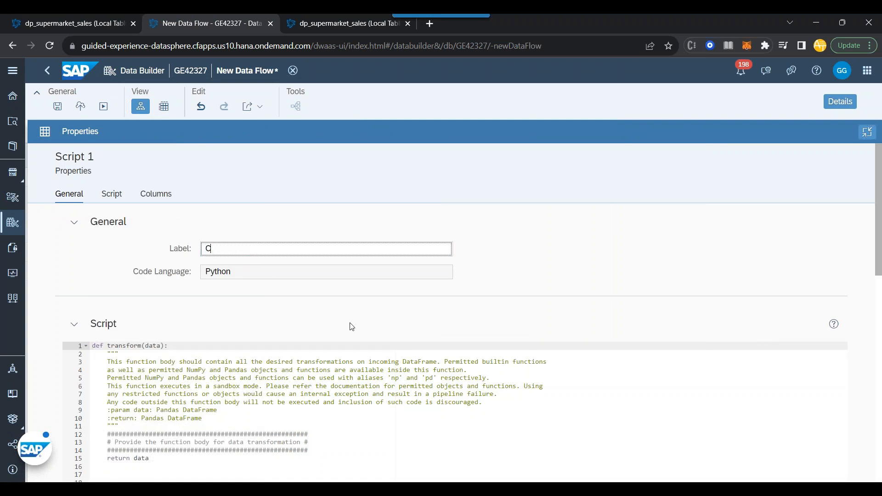
Label the Python script operator CalculateRevenue
text(alculateReveni)
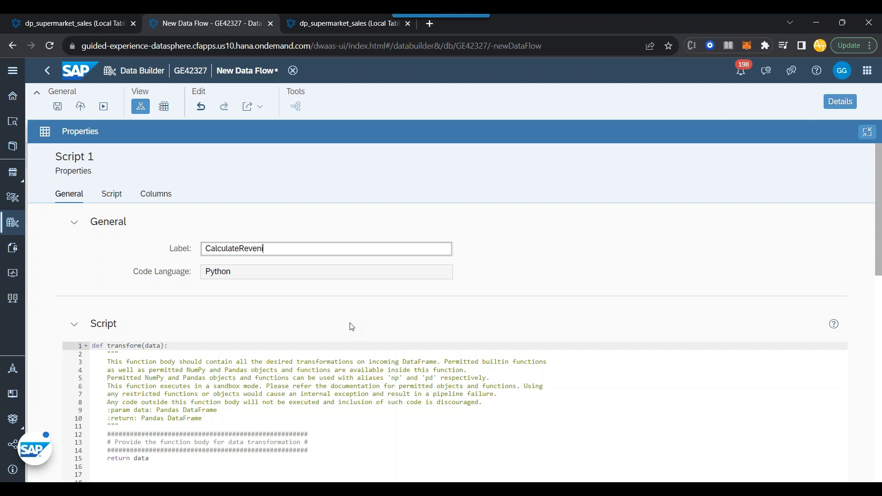
text(ue)
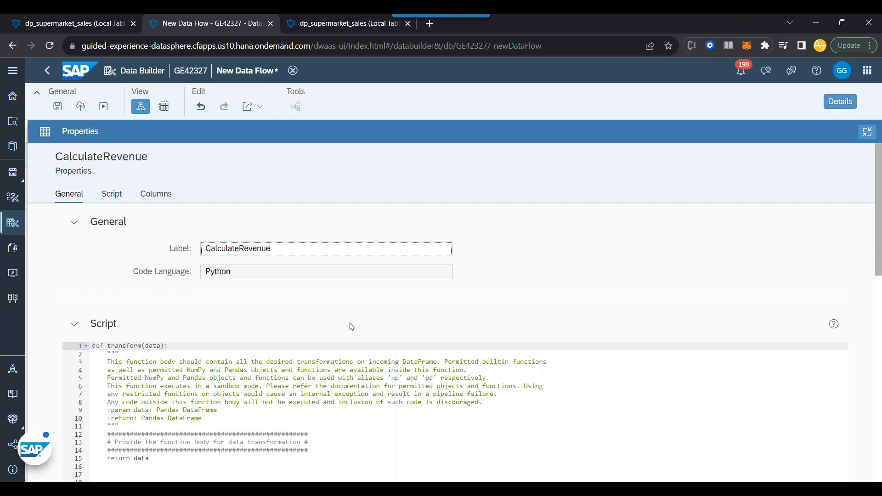
click(111, 194)
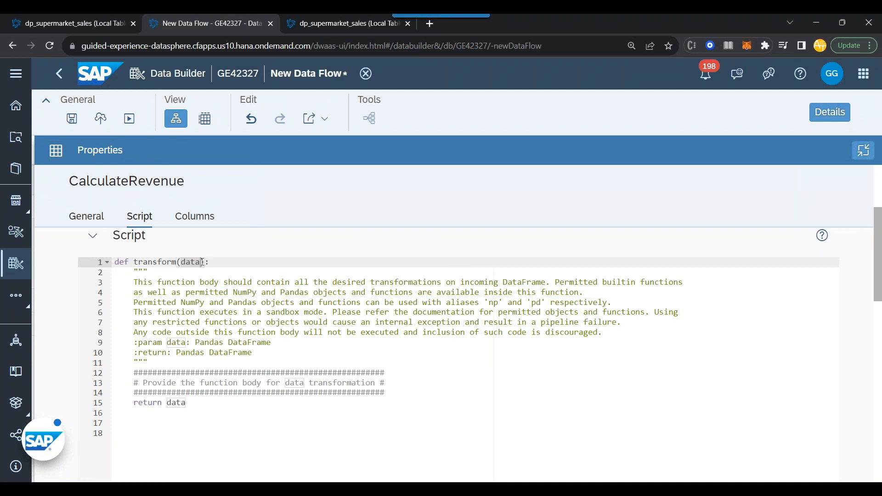
mouse_move(199, 397)
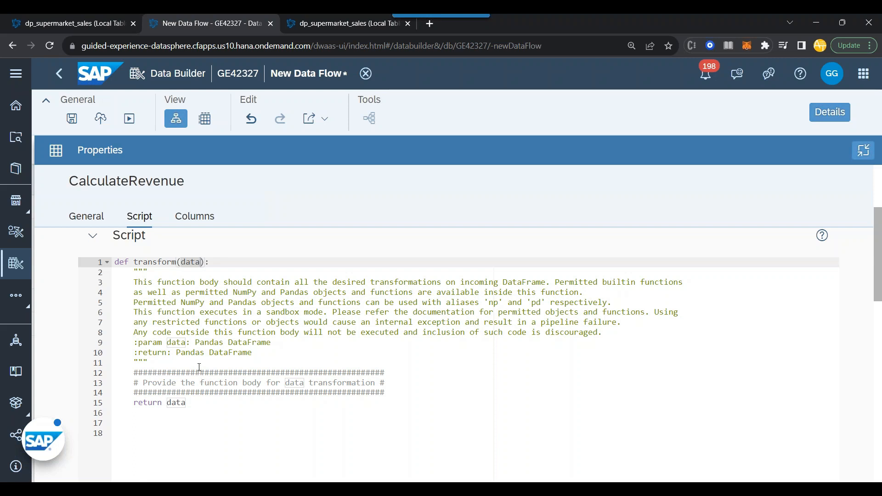
mouse_move(191, 363)
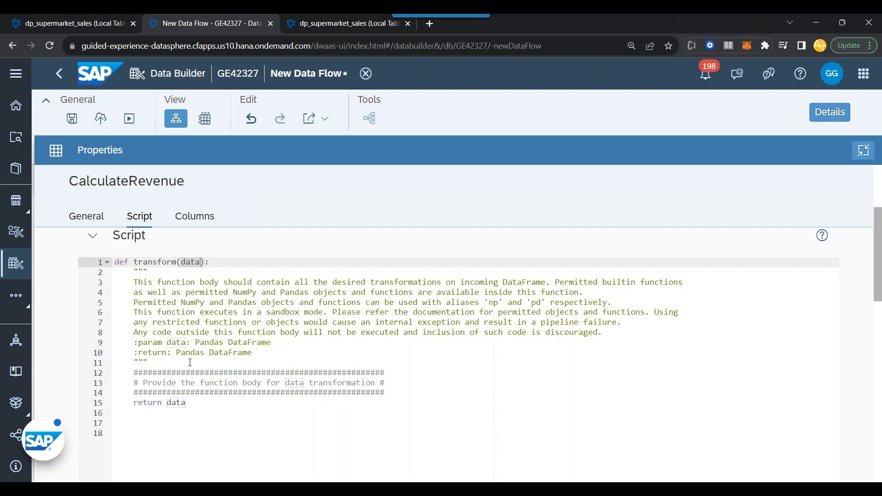
mouse_move(231, 295)
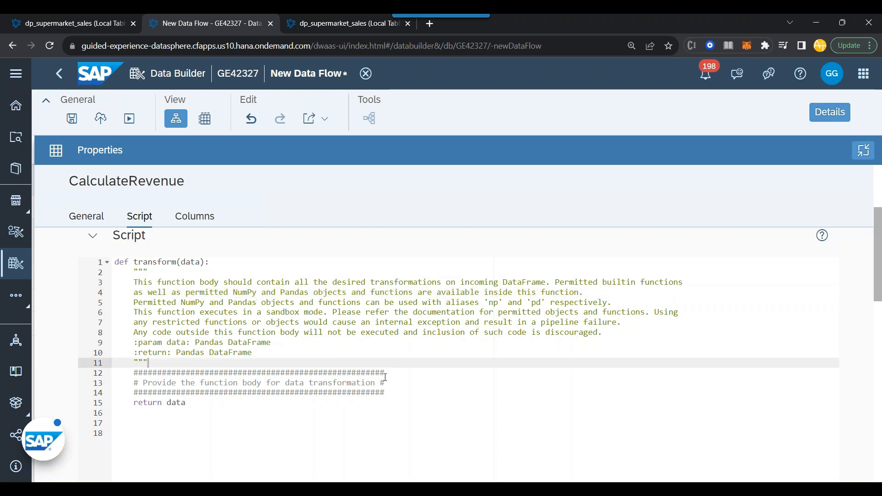
Write data['Revenue'] = data['Unit price'] * data['Quantity'] above the return statement
text(data)
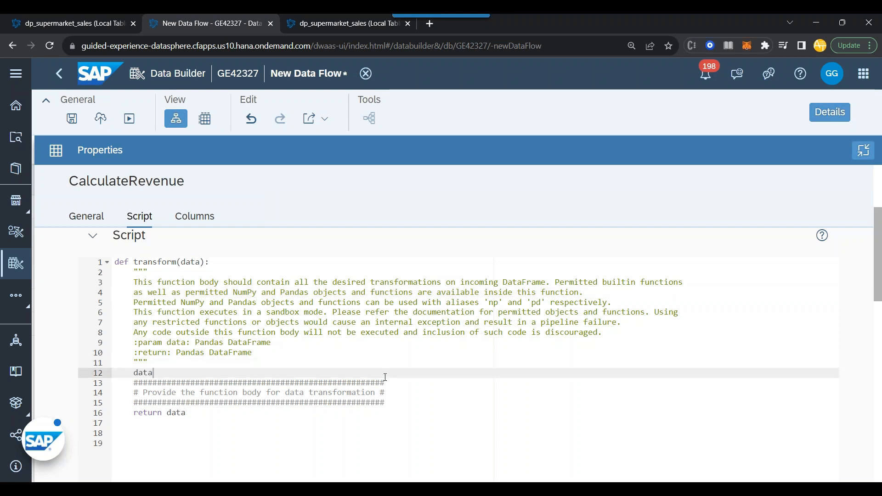
text([''])
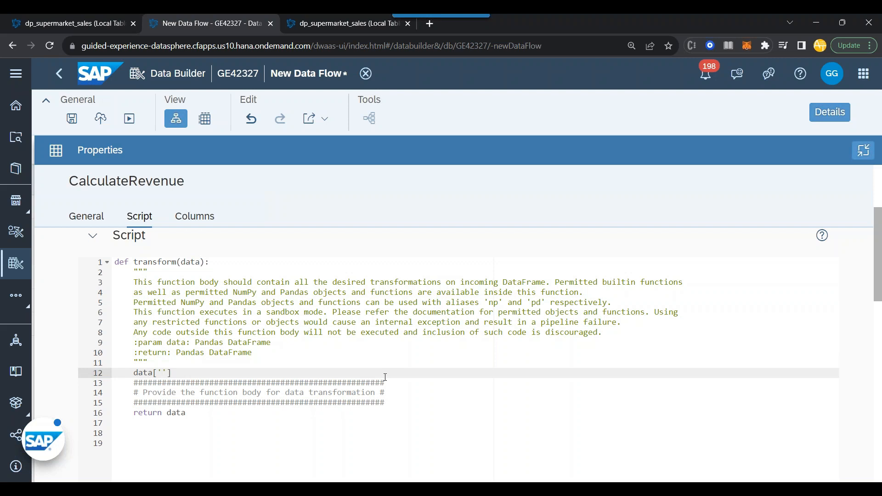
text(Revenue)
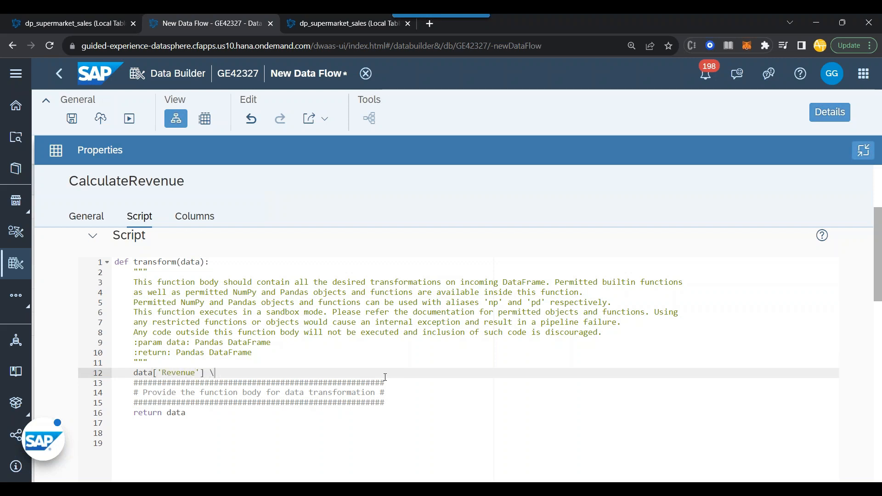
text(=)
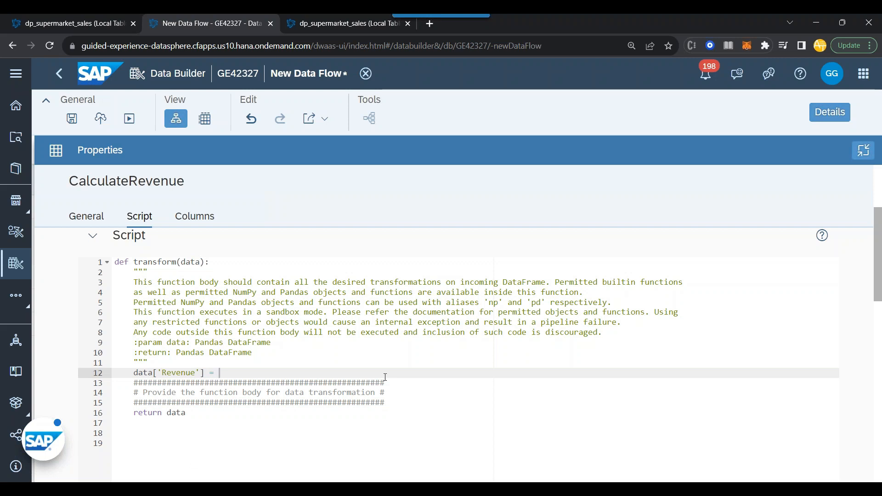
text(data[])
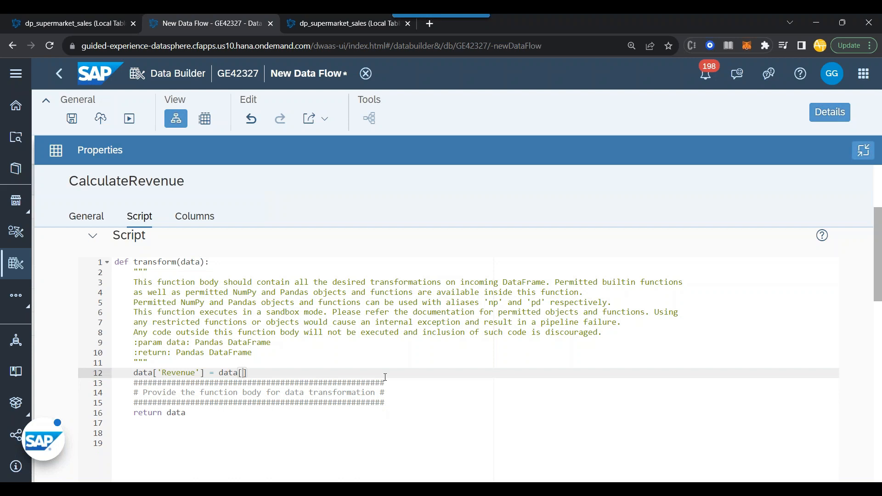
text('')
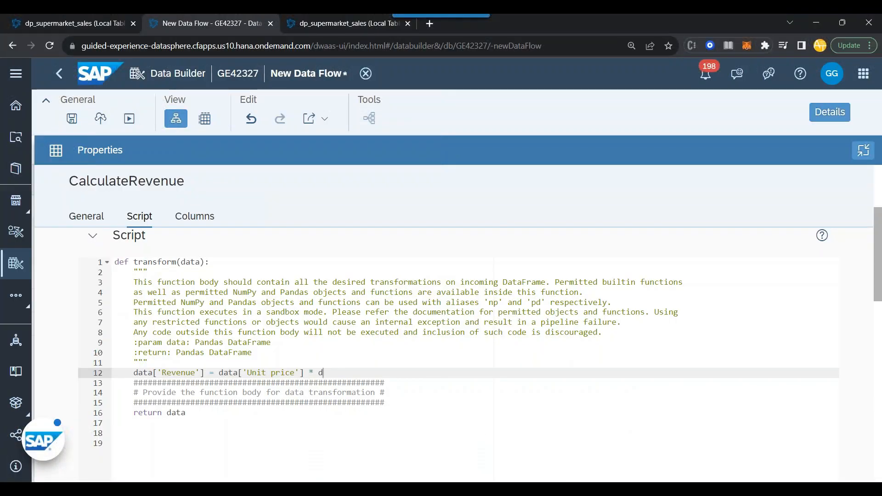
text(ata[)
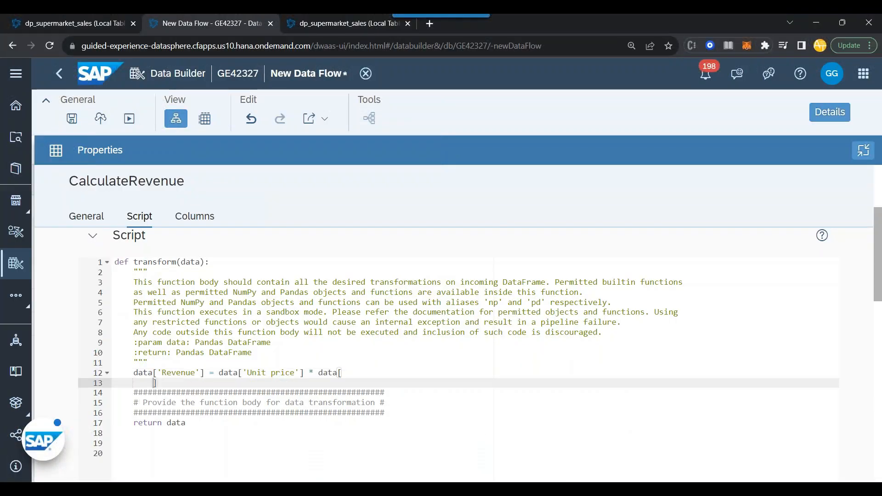
text('Quantity'];)
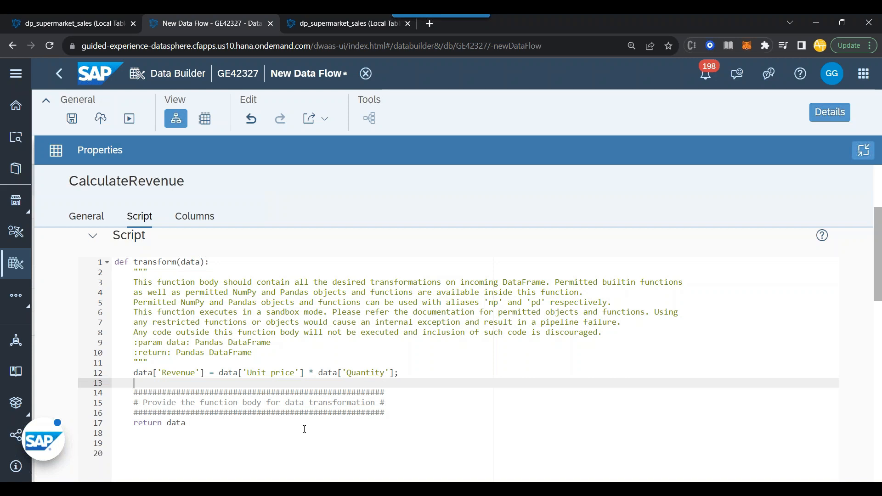
mouse_move(256, 383)
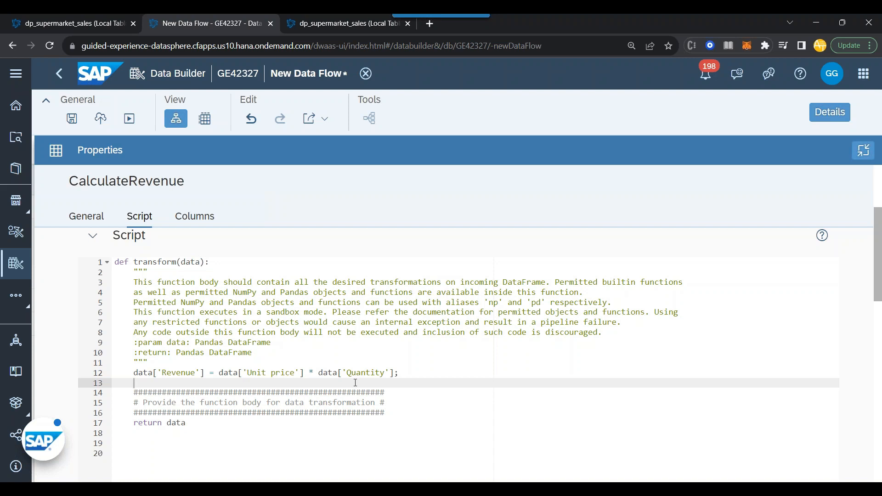
double_click(180, 372)
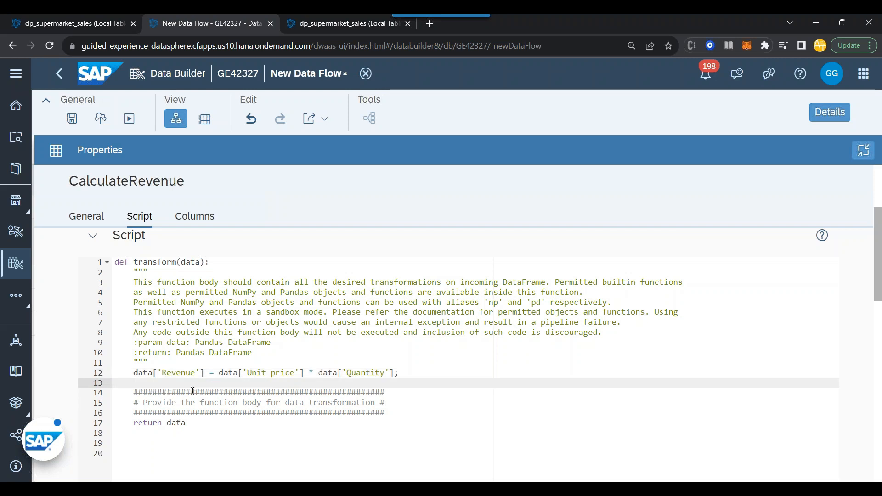
Start a data['FormattedDate'] = pd.to_datetime line and select to_datetime for lookup
text(data[])
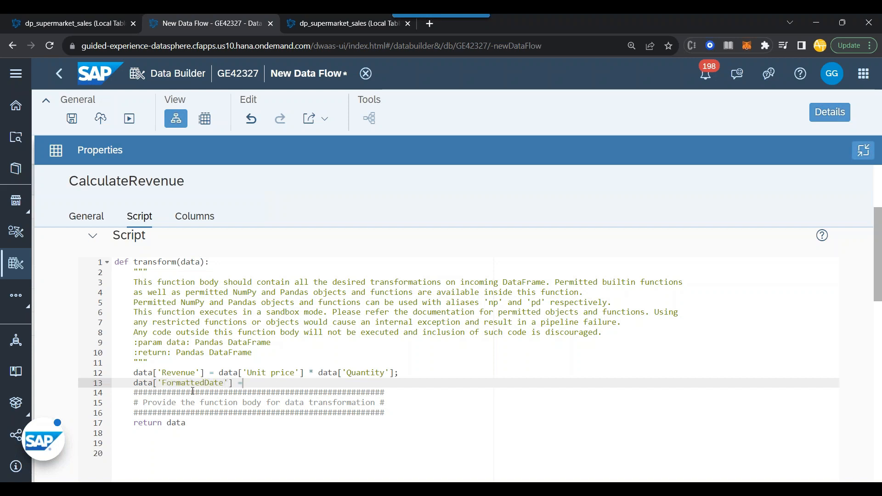
text(pd.)
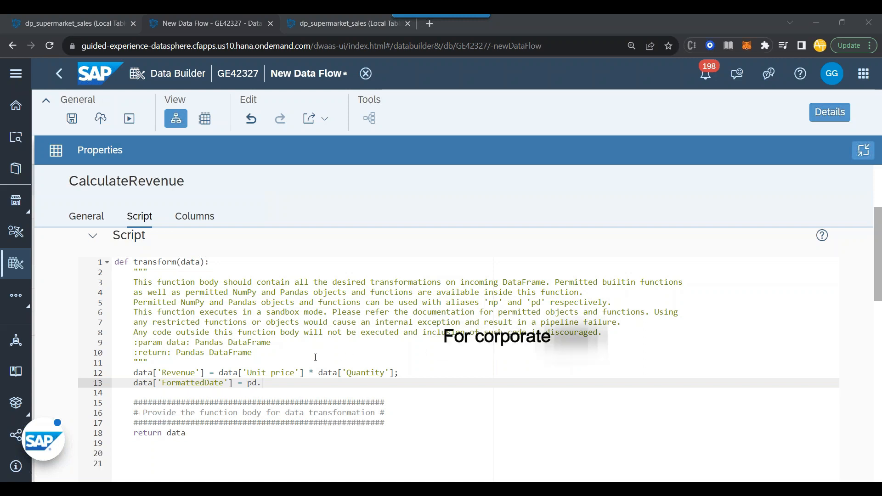
text(to_)
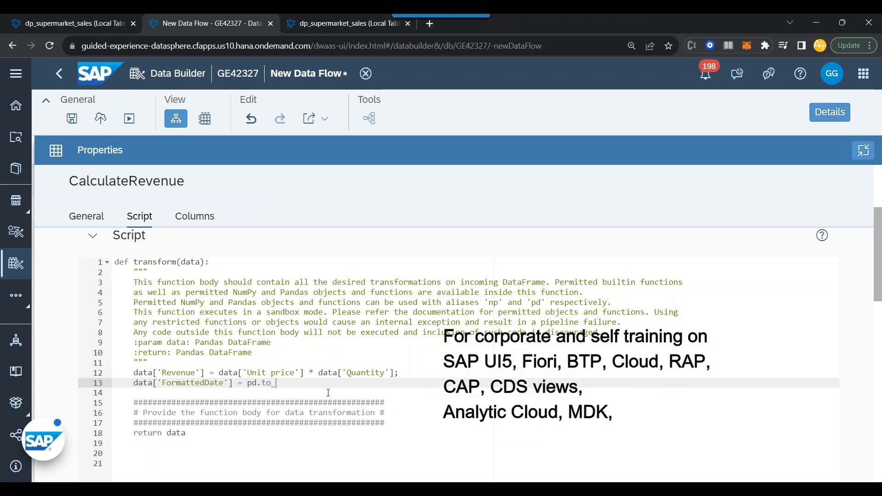
text(datetime)
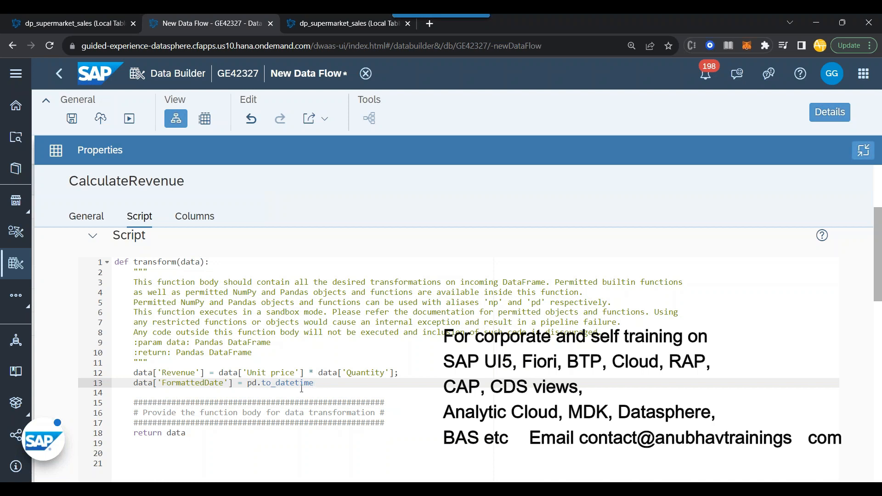
double_click(286, 383)
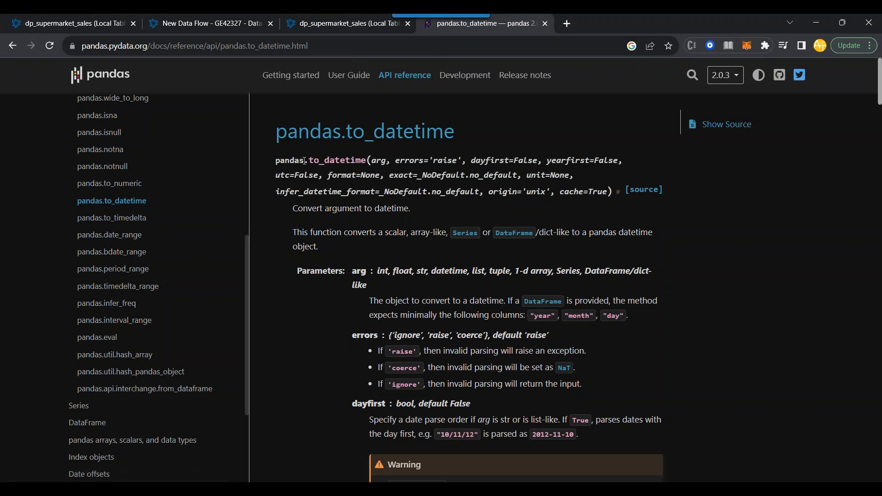
mouse_move(511, 221)
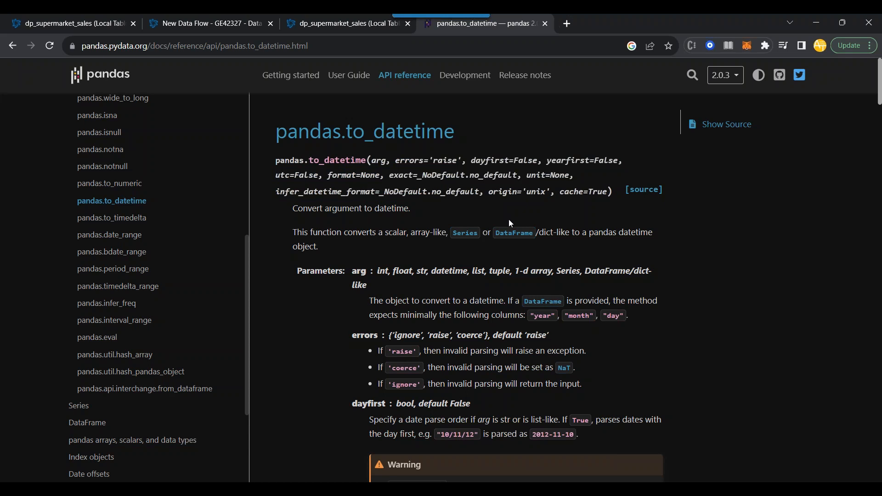
mouse_move(492, 223)
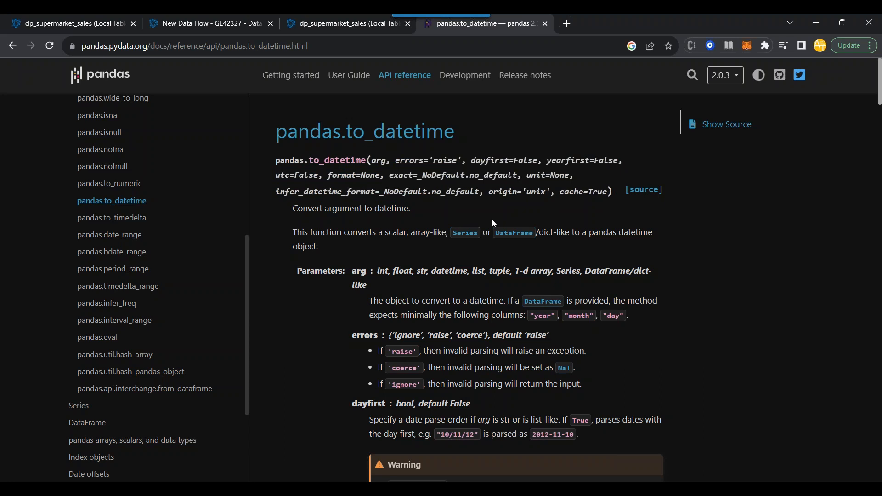
mouse_move(488, 222)
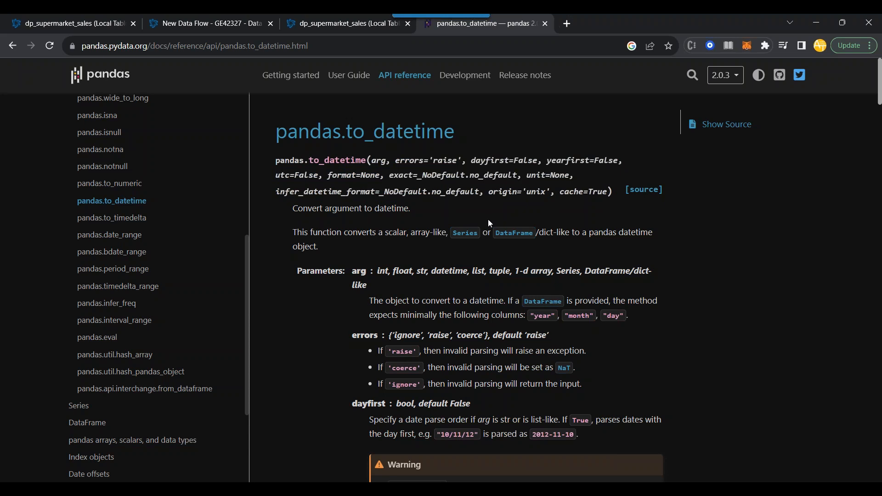
mouse_move(479, 220)
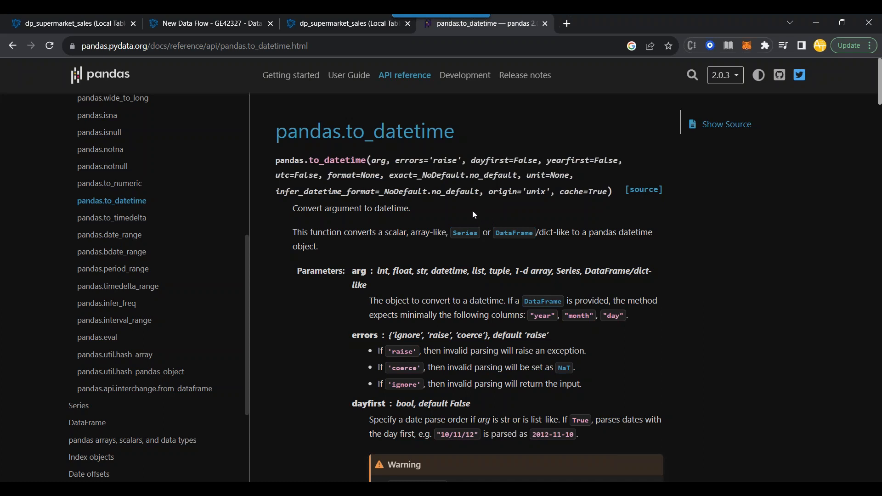
mouse_move(471, 194)
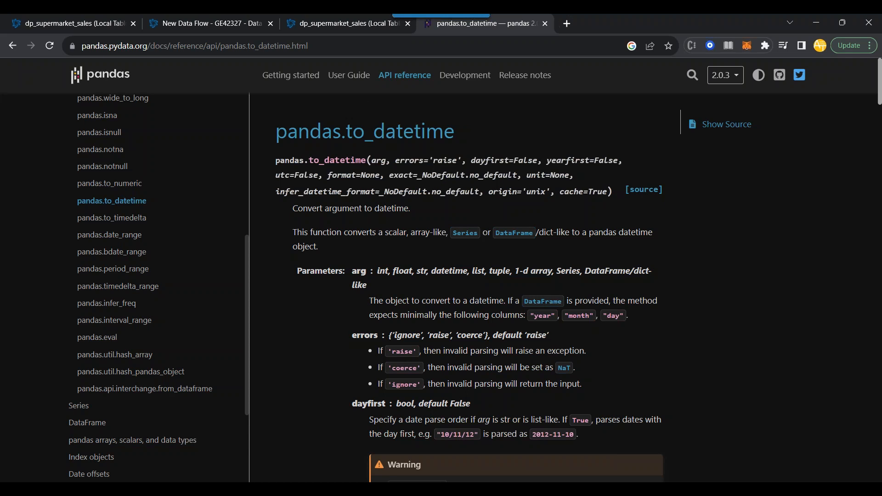
Return from the pandas.to_datetime reference to the data flow script
click(209, 23)
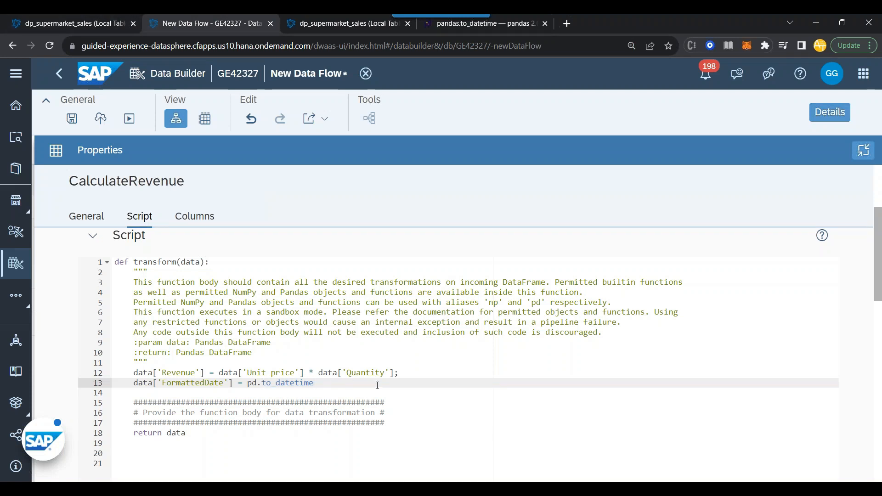
Complete the line as pd.to_datetime(data['Date'], errors='ignore') with double-quoted column names
text((data))
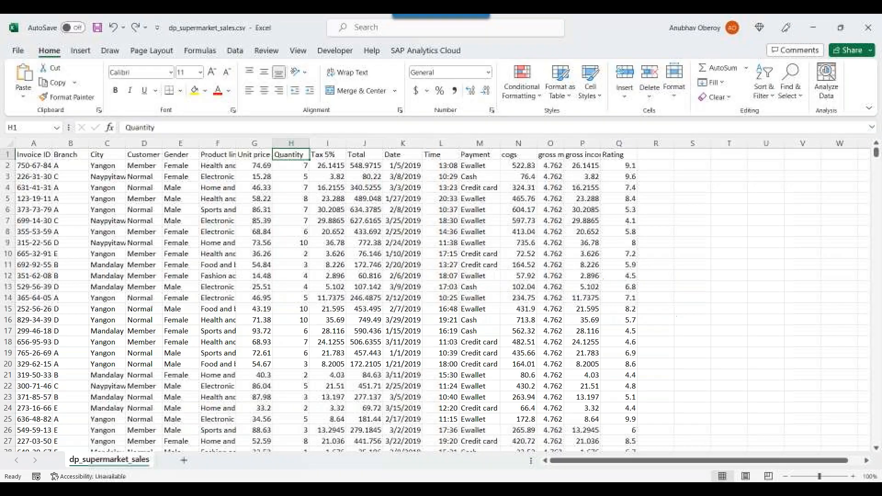
click(402, 155)
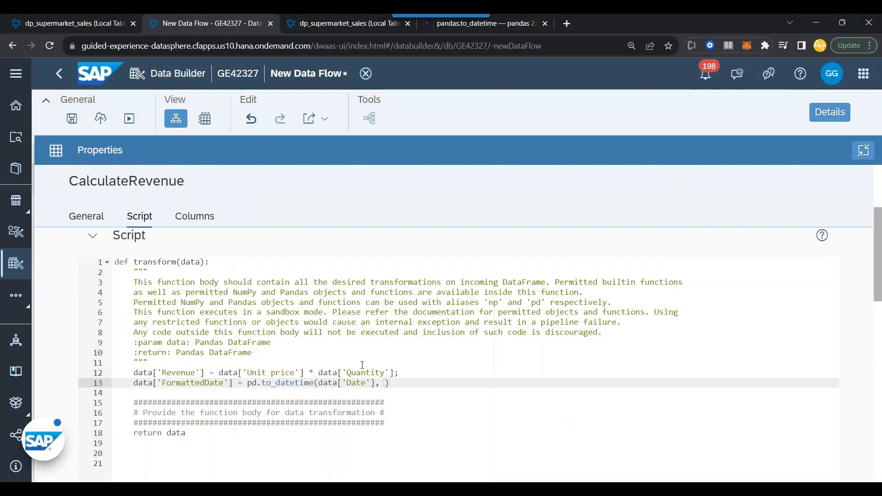
text(errors='ignore)
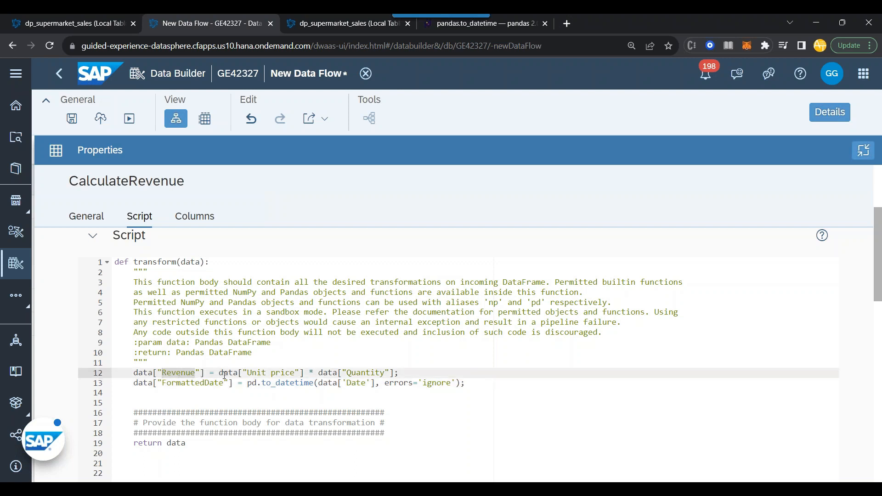
Add output columns Revenue (decimal 10,2) and FormattedDate (date) to CalculateRevenue
click(194, 215)
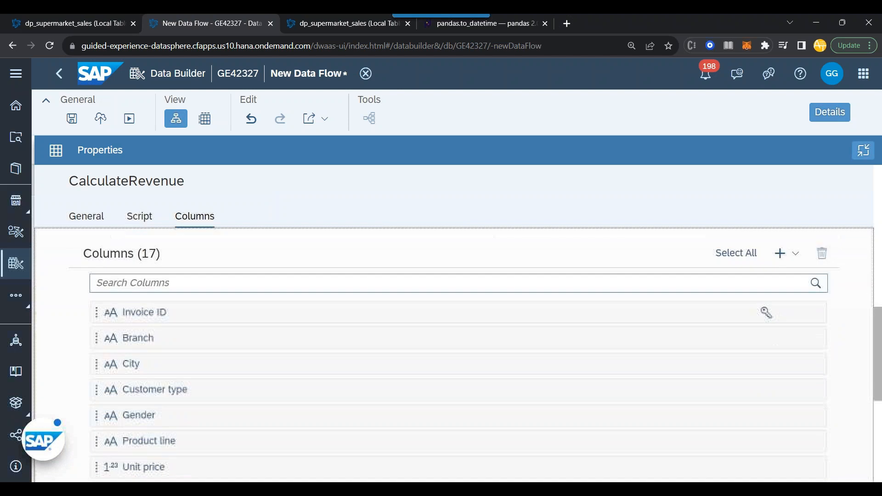
click(779, 254)
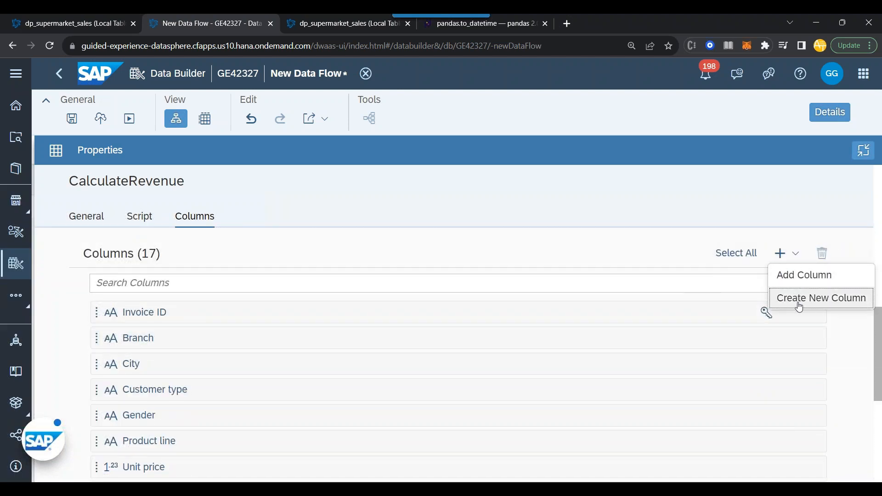
click(820, 297)
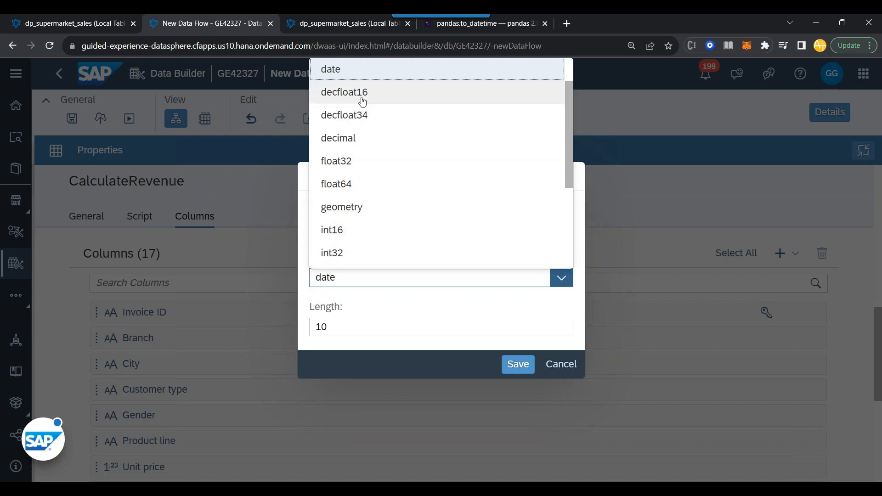
click(337, 138)
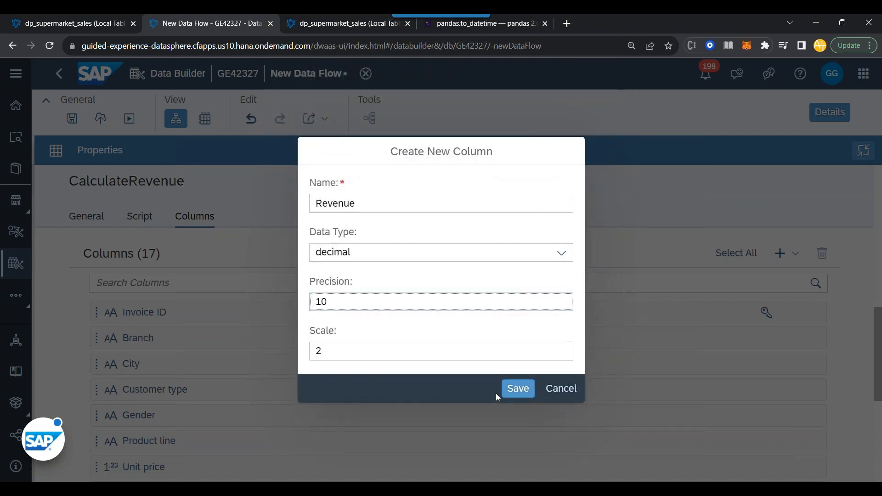
click(516, 387)
text(Forma)
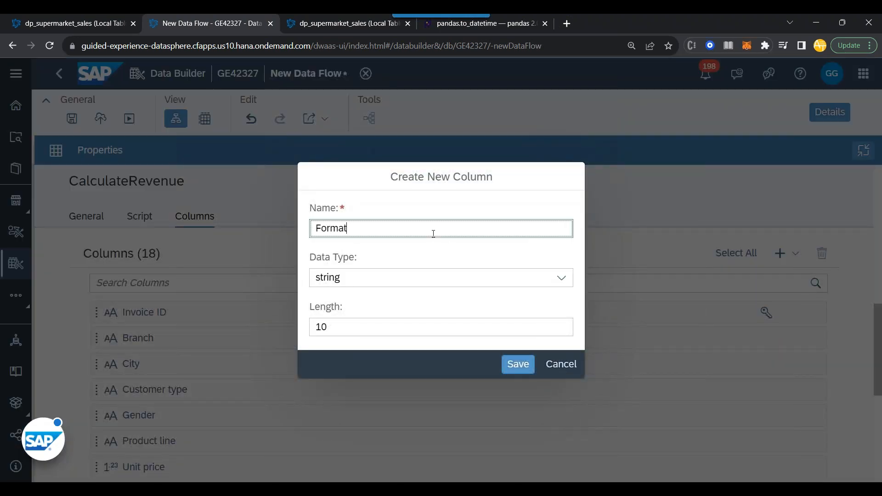
text(tedDate)
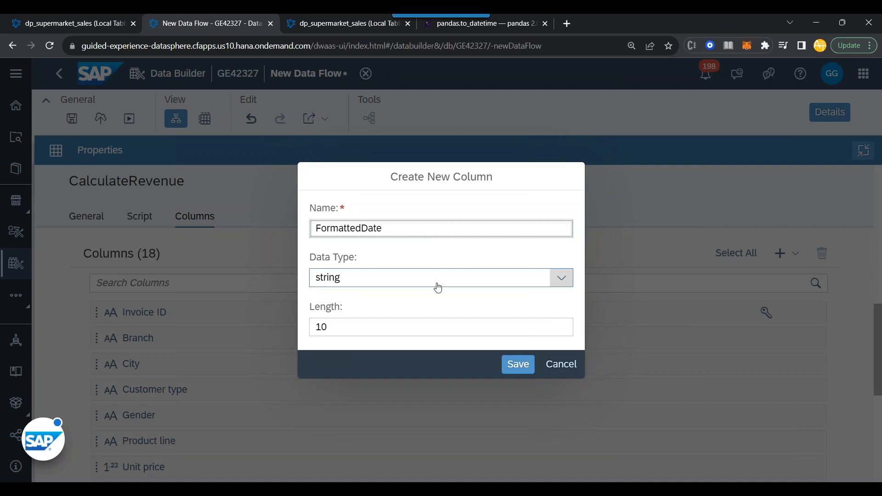
click(559, 276)
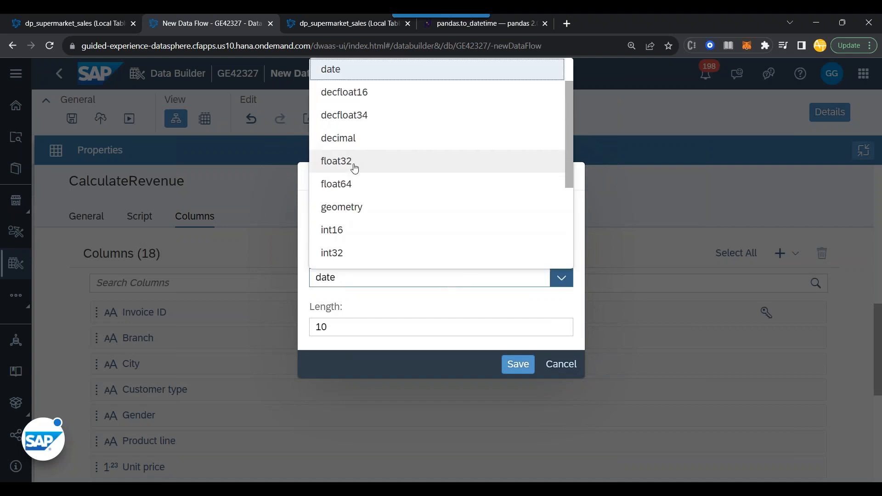
click(559, 364)
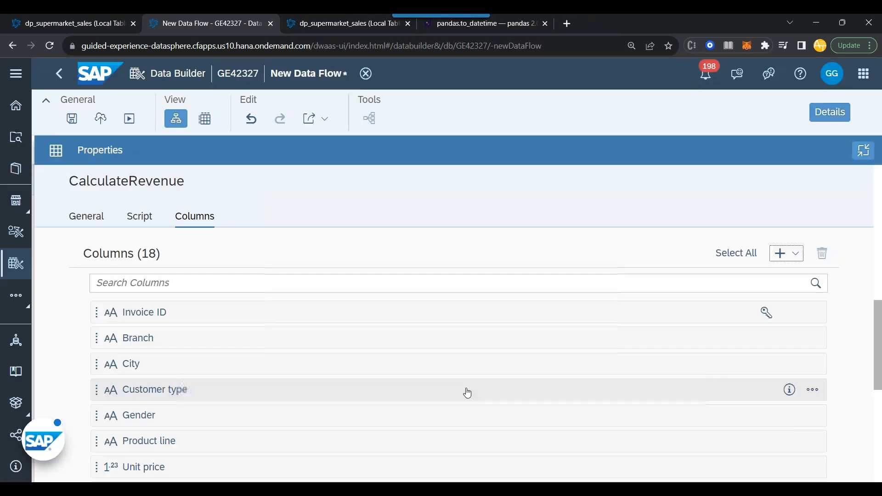
click(138, 216)
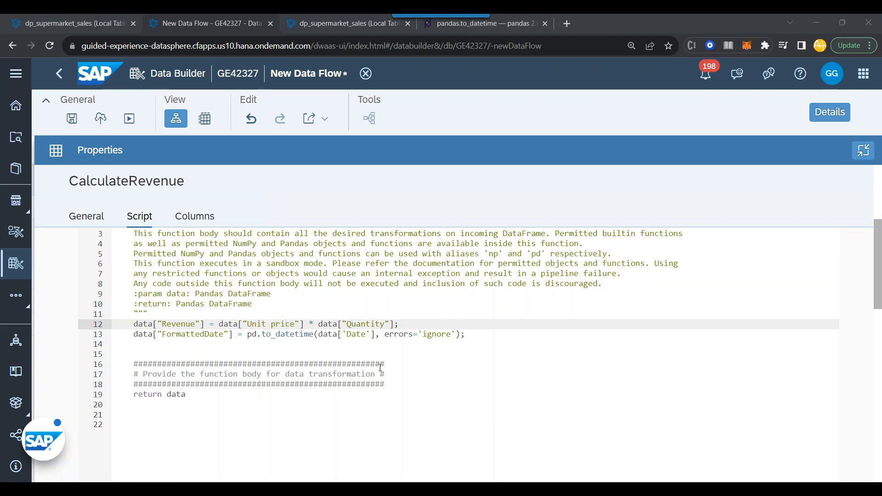
Collapse the CalculateRevenue properties back to the data flow diagram
scroll(up, 3)
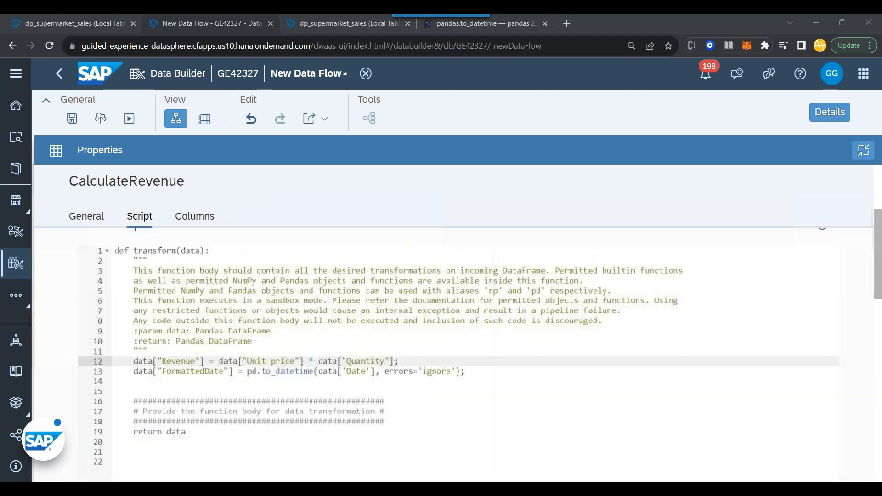
click(86, 216)
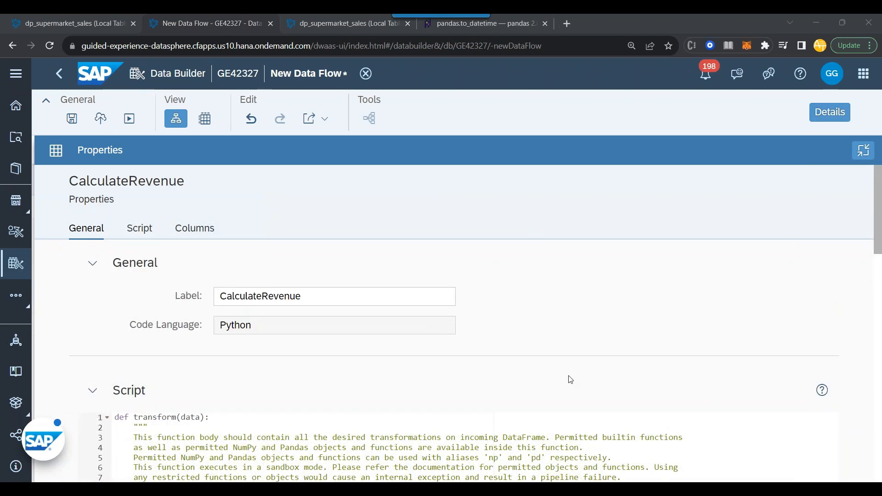
mouse_move(589, 302)
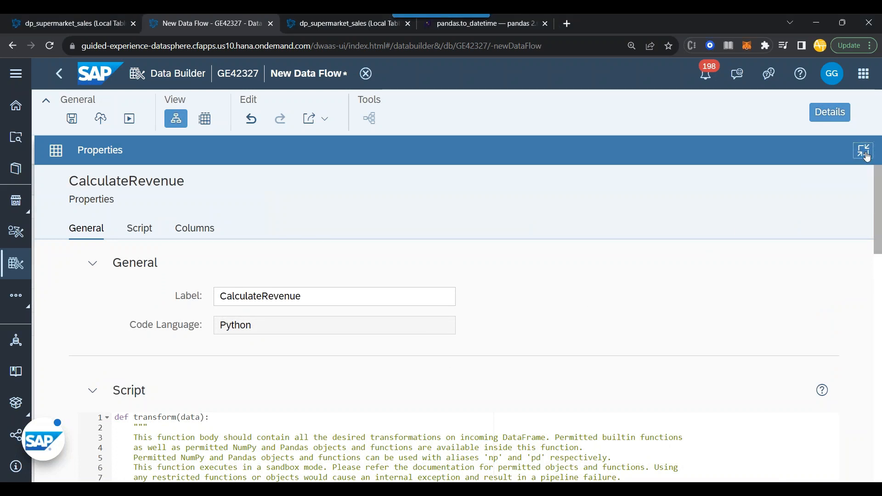
click(865, 150)
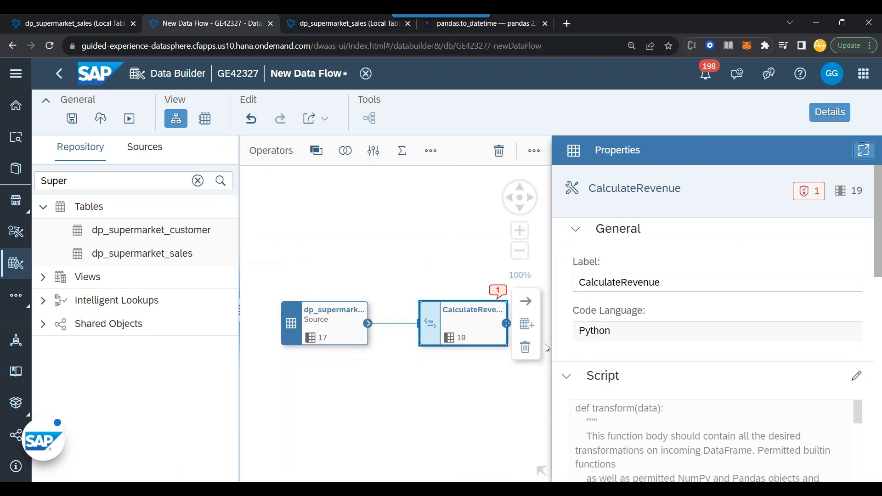
Create and deploy a StoreSupermarket target table fed by CalculateRevenue
click(527, 324)
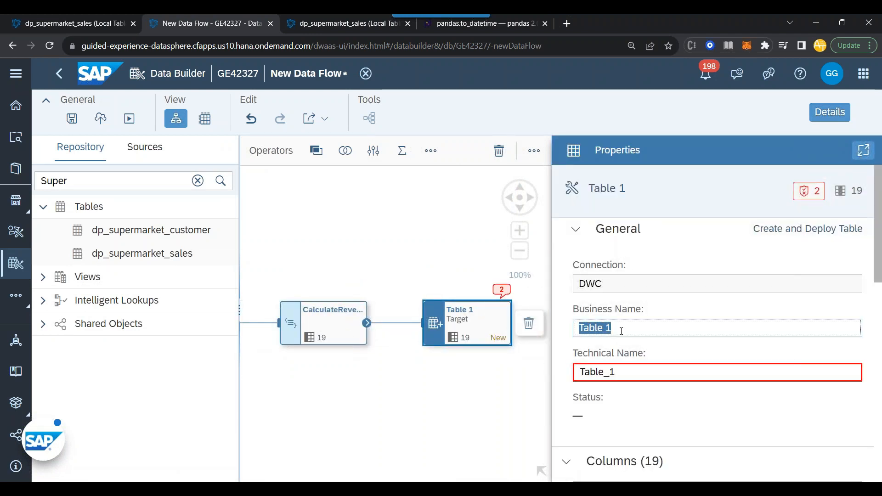
text(Stor)
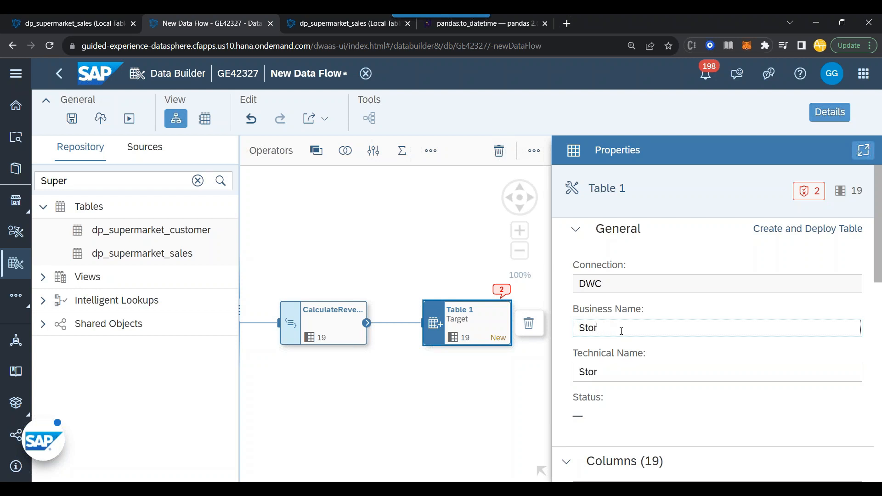
text(eSupermarket)
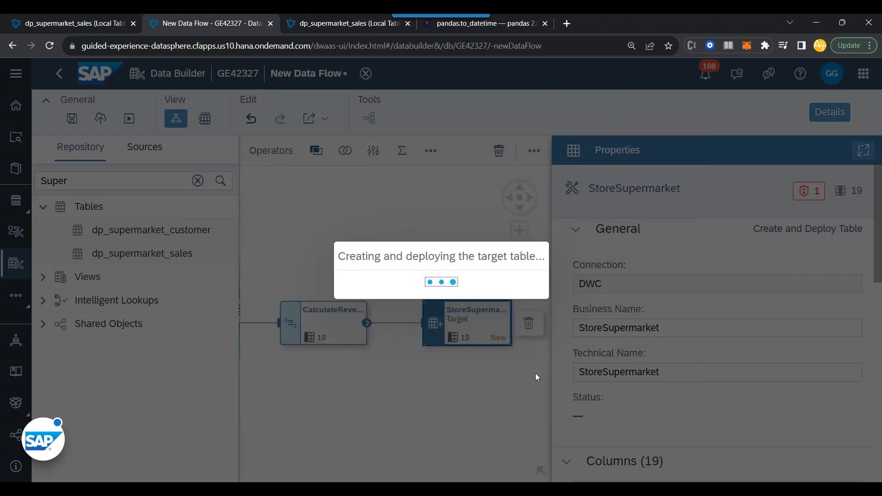
mouse_move(462, 334)
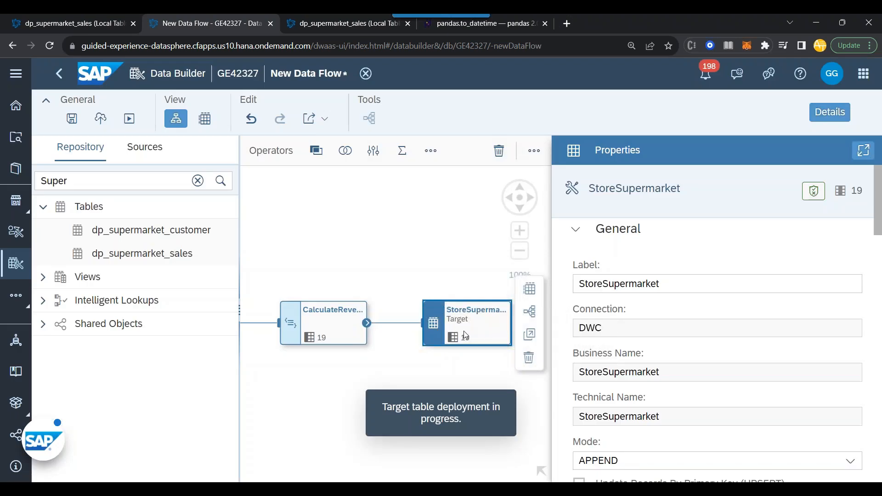
mouse_move(465, 337)
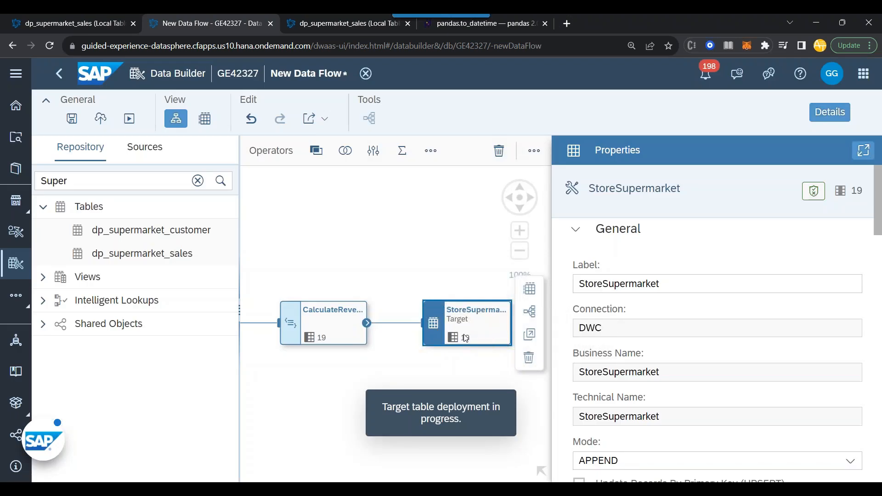
mouse_move(454, 337)
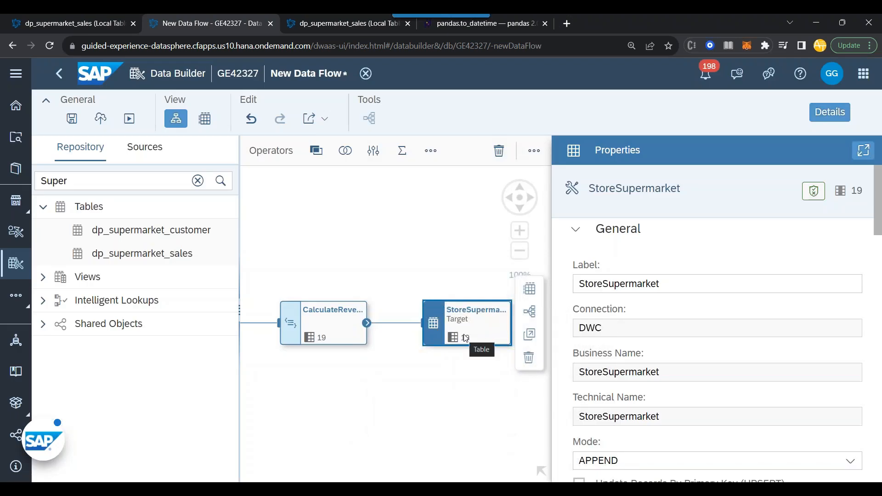
mouse_move(366, 427)
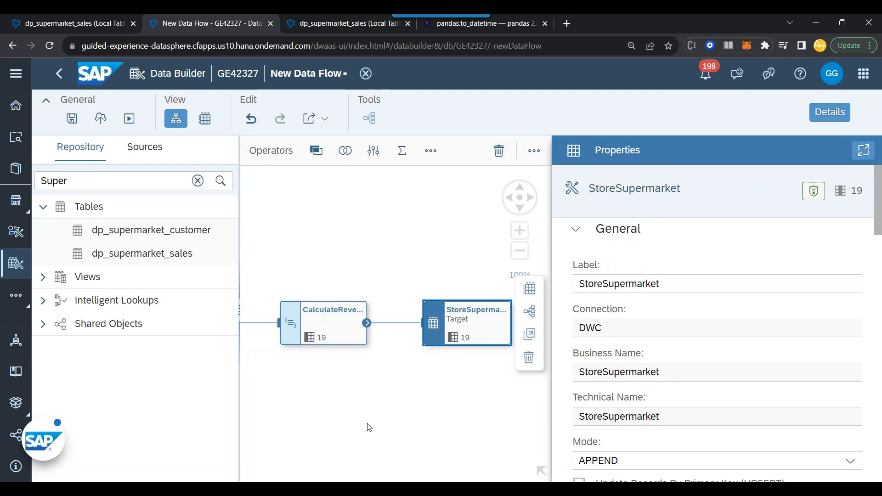
mouse_move(485, 328)
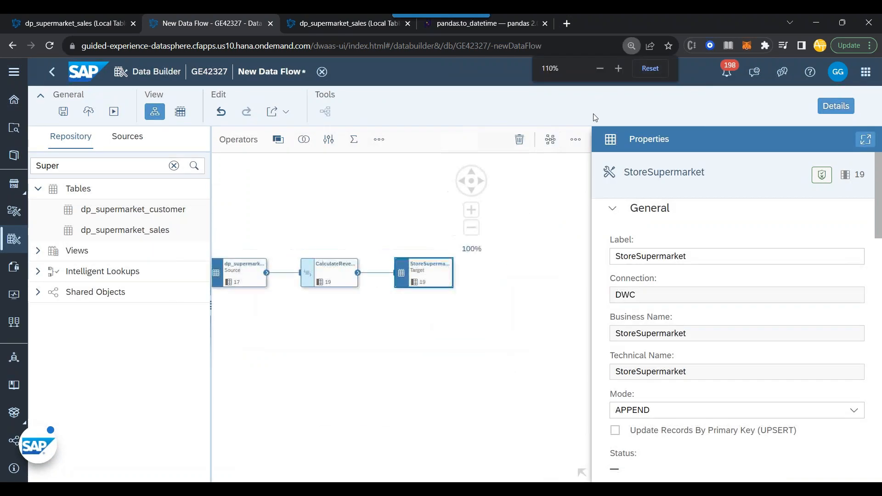
click(112, 111)
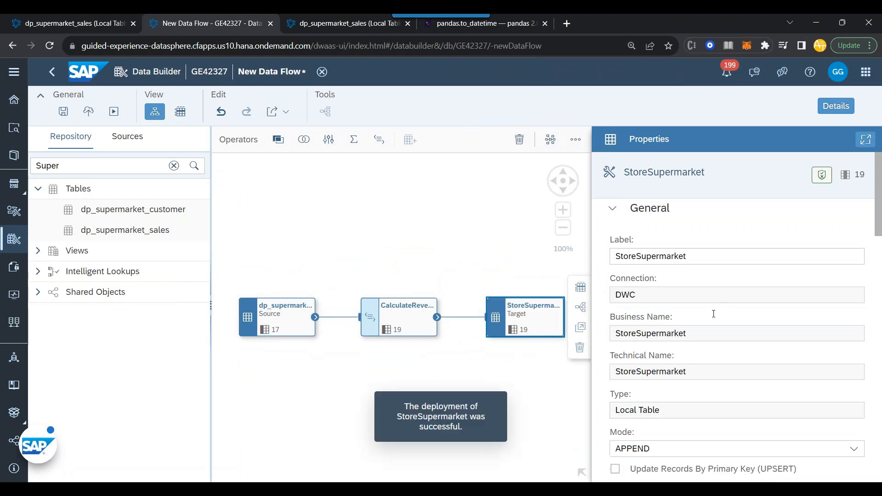
mouse_move(97, 136)
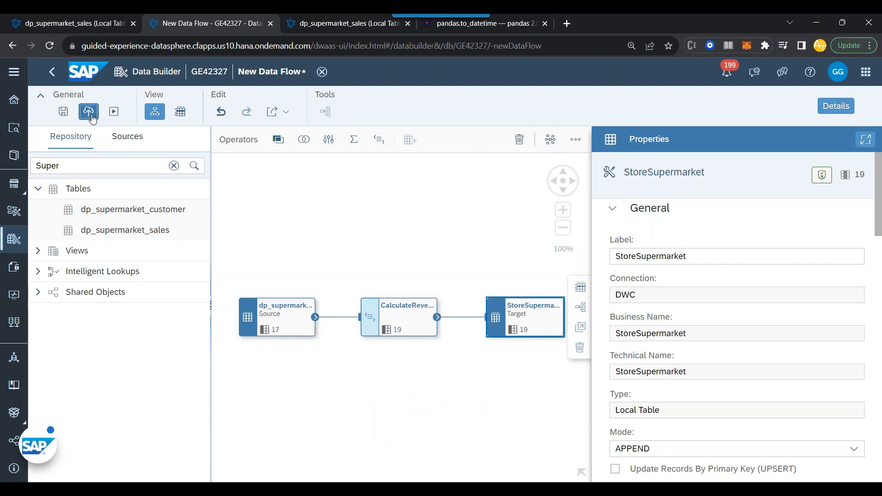
Save the data flow under the name Supermarket_anubhav
click(88, 111)
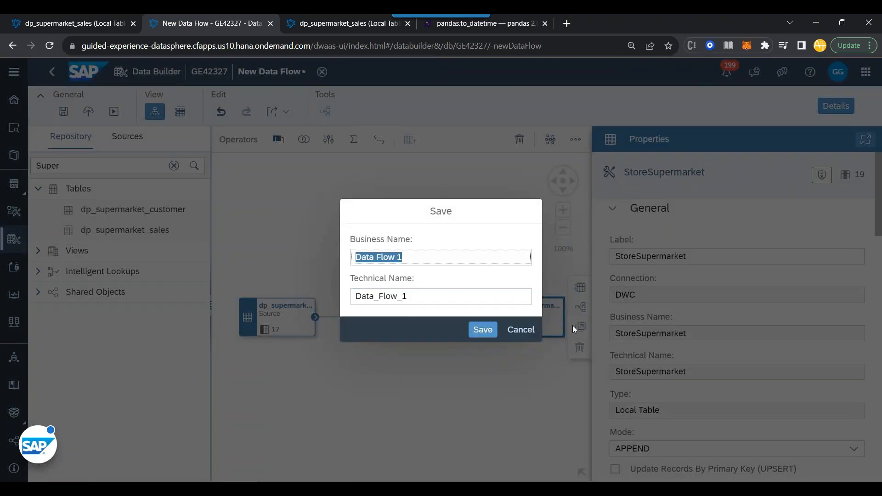
text(Supermarket_)
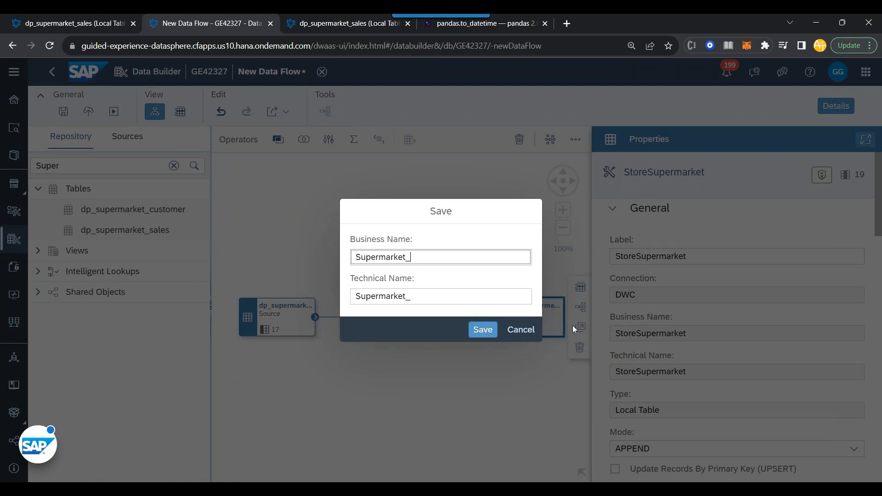
text(anub)
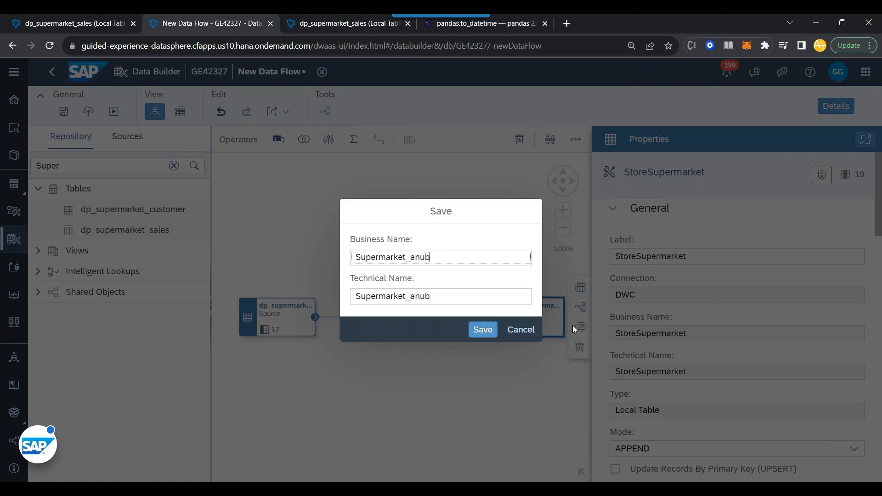
text(hav)
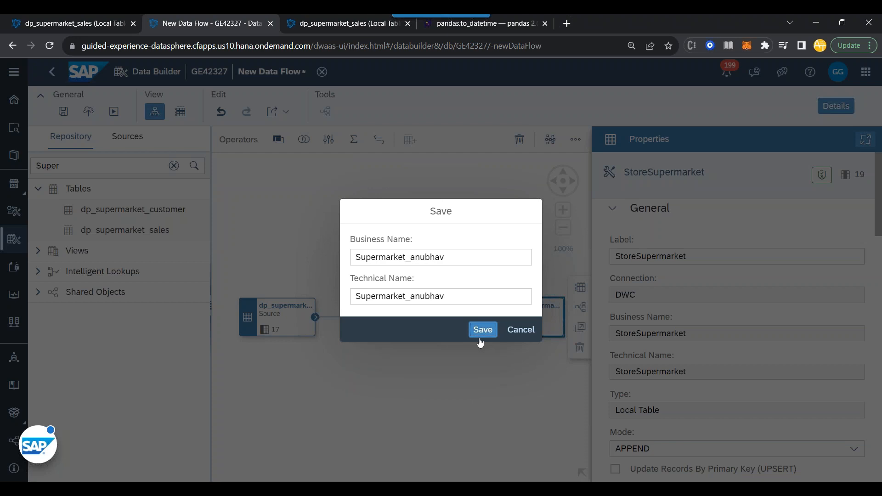
click(482, 329)
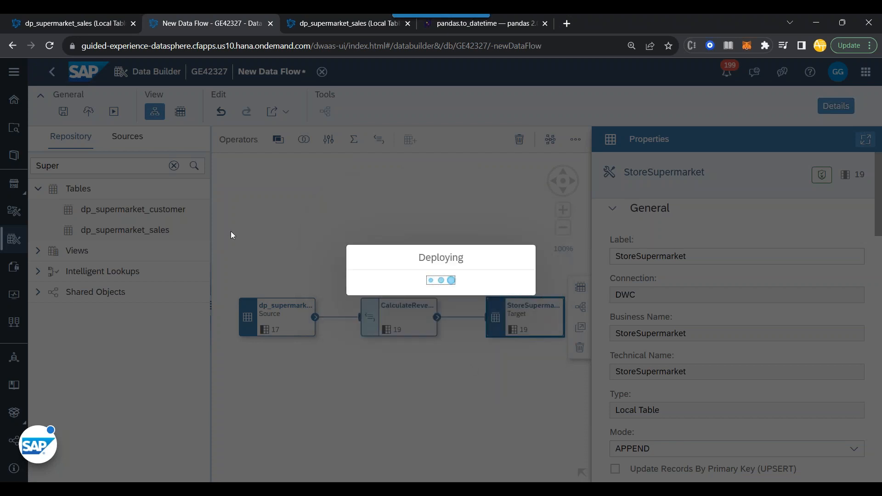
mouse_move(119, 130)
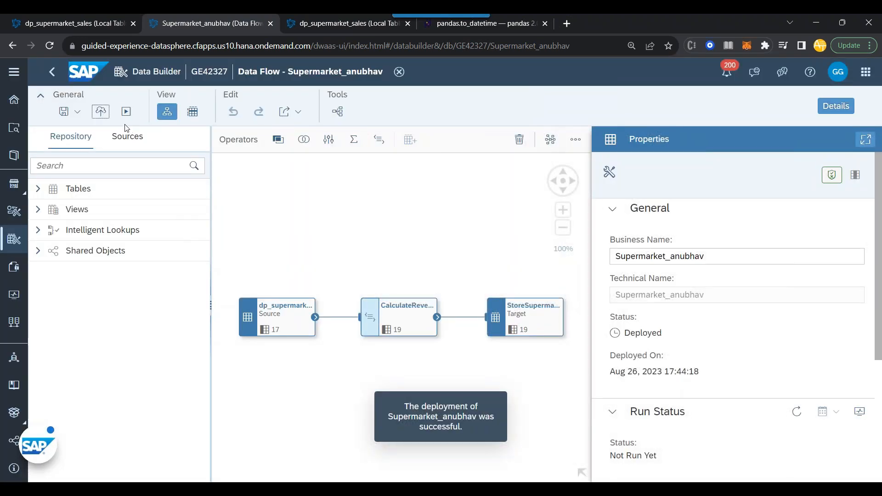
Run the deployed Supermarket_anubhav data flow and view the run in the Data Flow Monitor
click(126, 112)
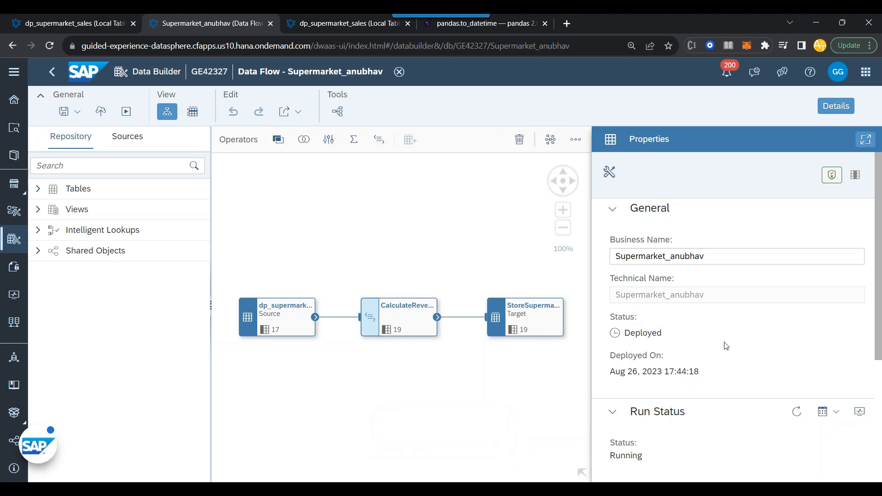
mouse_move(791, 427)
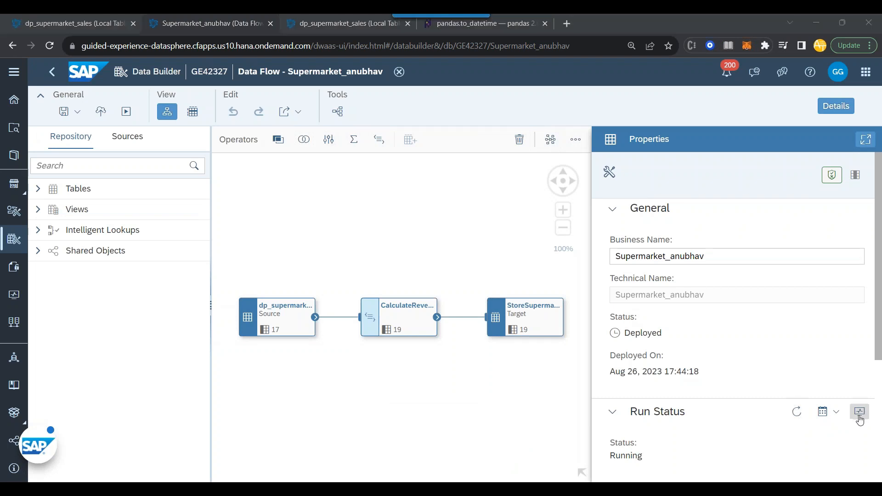
mouse_move(859, 412)
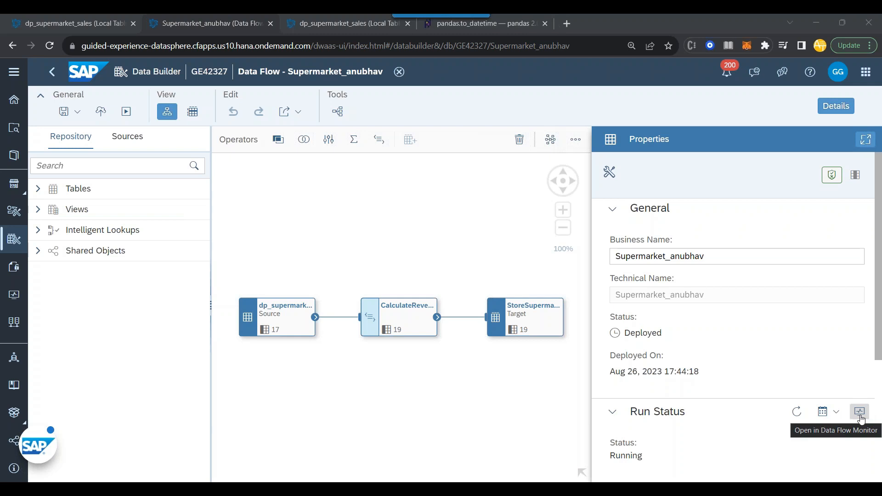
click(858, 412)
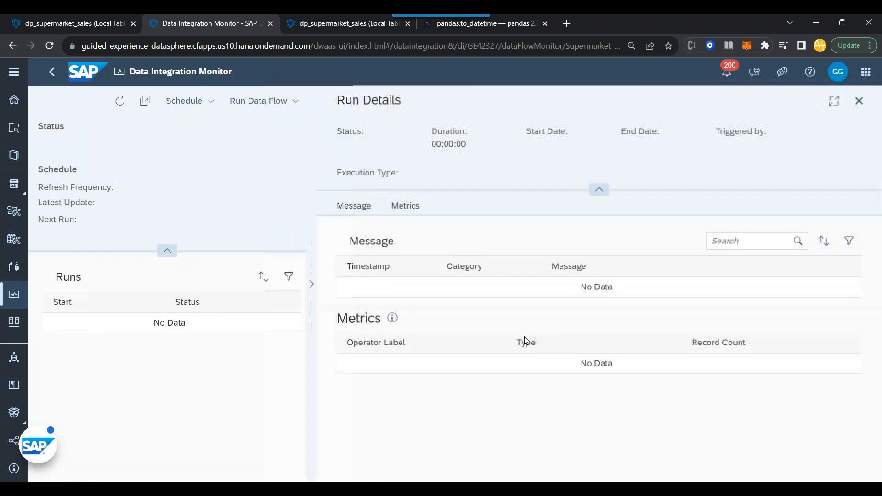
Show the Running Supermarket_anubhav run's details and its startup log messages
click(259, 101)
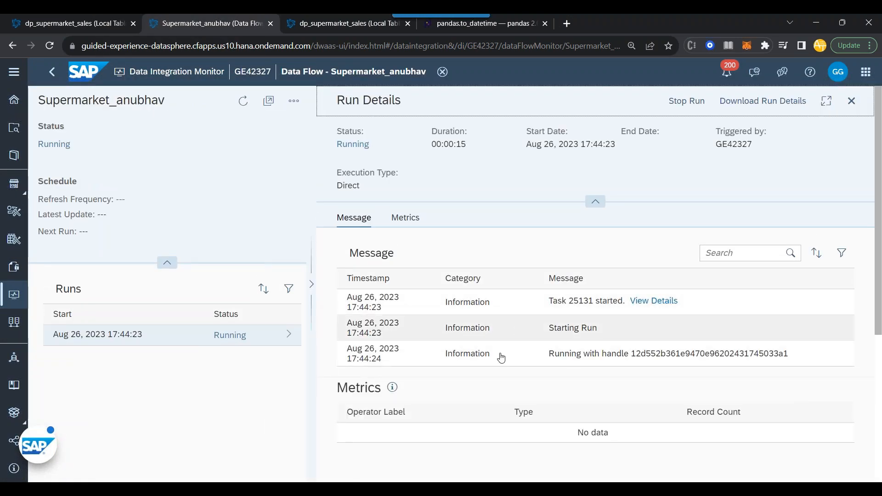
double_click(572, 327)
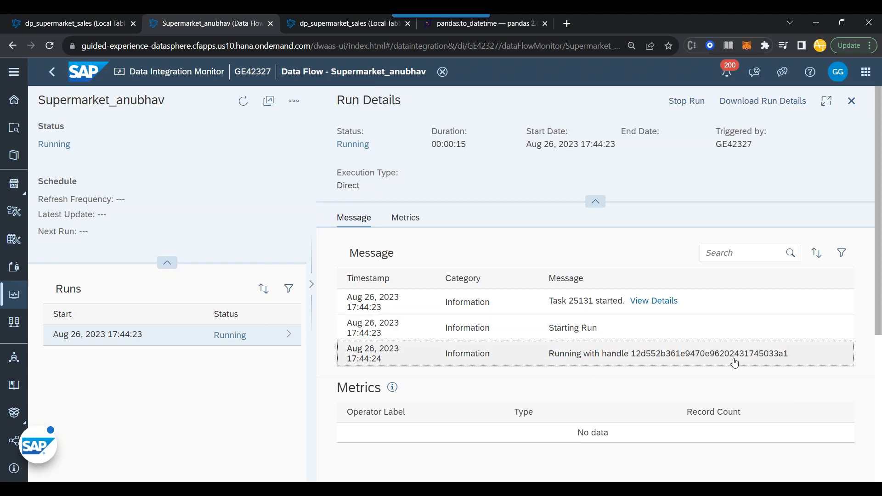
mouse_move(390, 425)
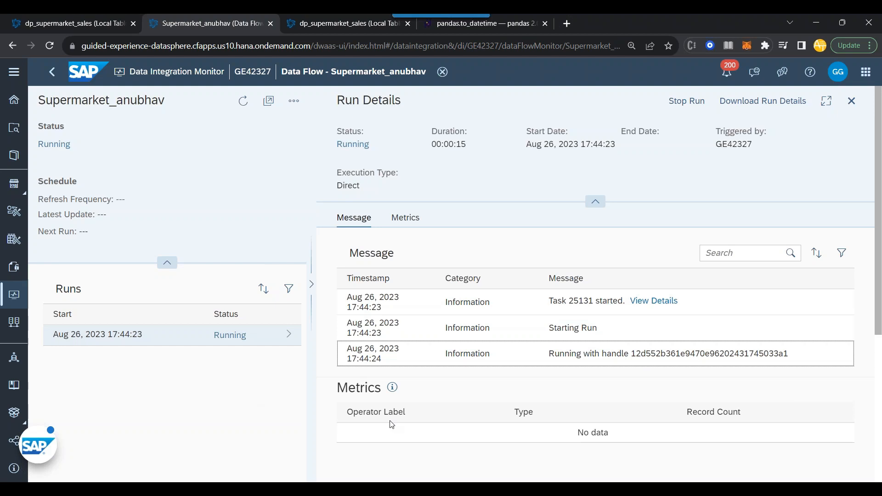
mouse_move(530, 434)
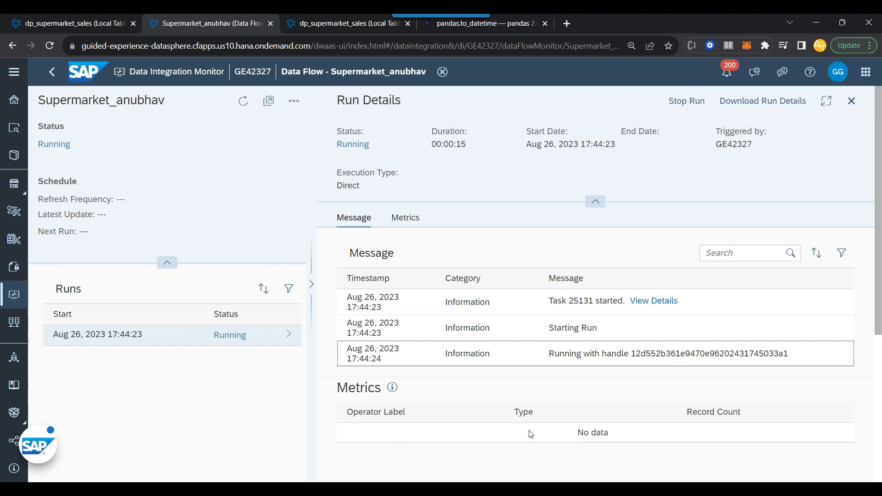
mouse_move(618, 372)
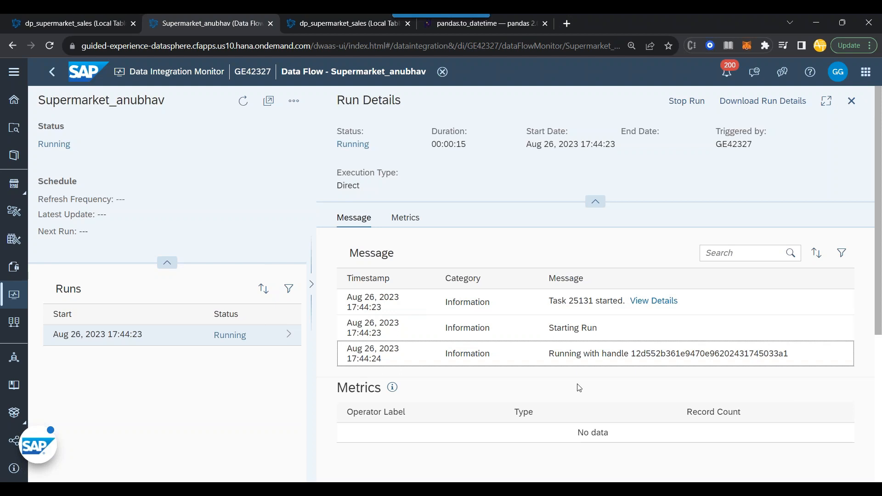
mouse_move(572, 382)
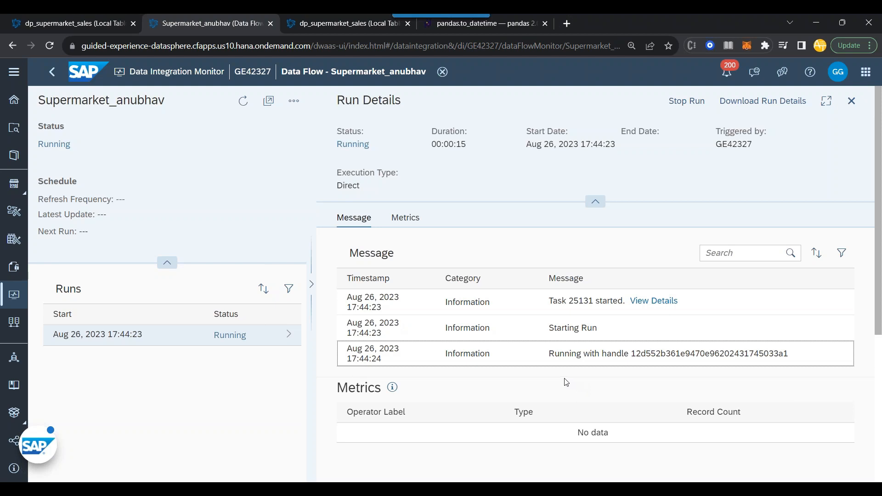
mouse_move(559, 398)
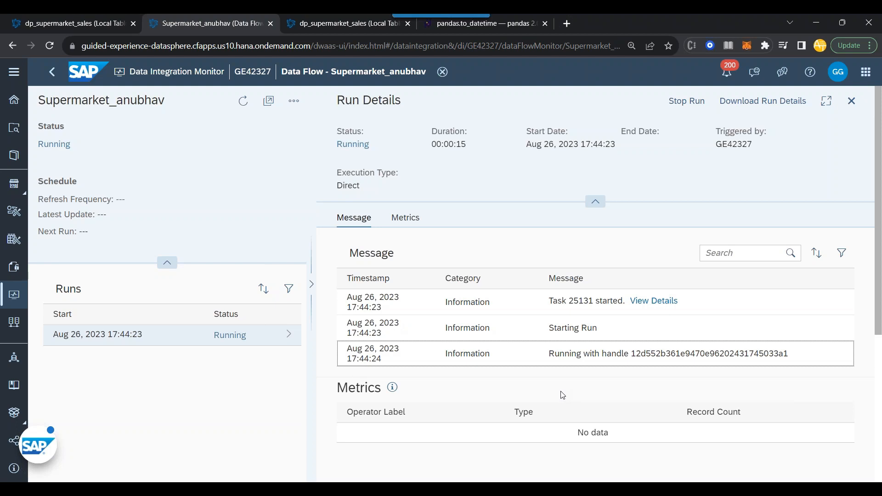
mouse_move(387, 377)
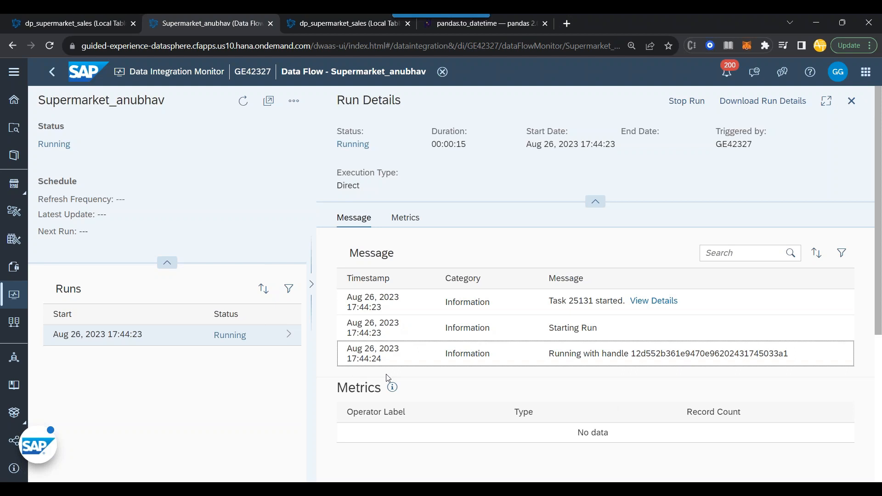
mouse_move(601, 262)
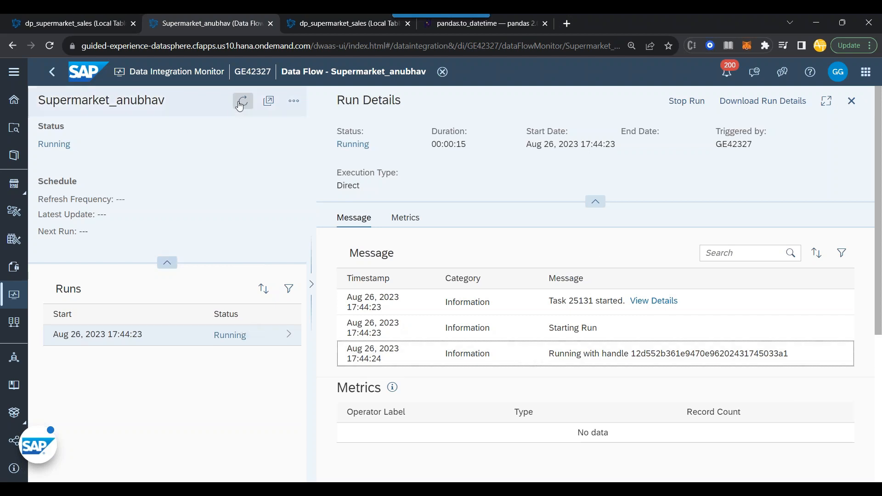
Refresh the run status so Supermarket_anubhav shows Completed after 38 seconds
click(242, 101)
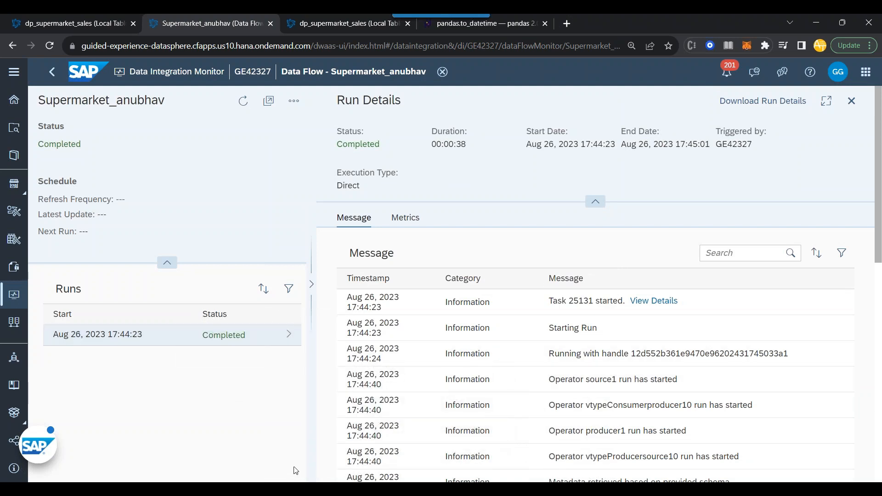
mouse_move(680, 239)
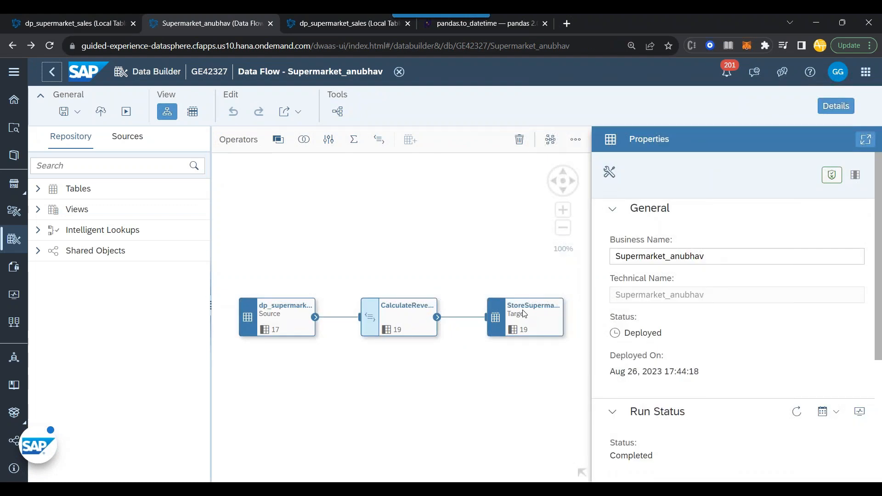
Preview StoreSupermarket's loaded rows and inspect the Revenue and FormattedDate values like 2019-01-05
click(523, 316)
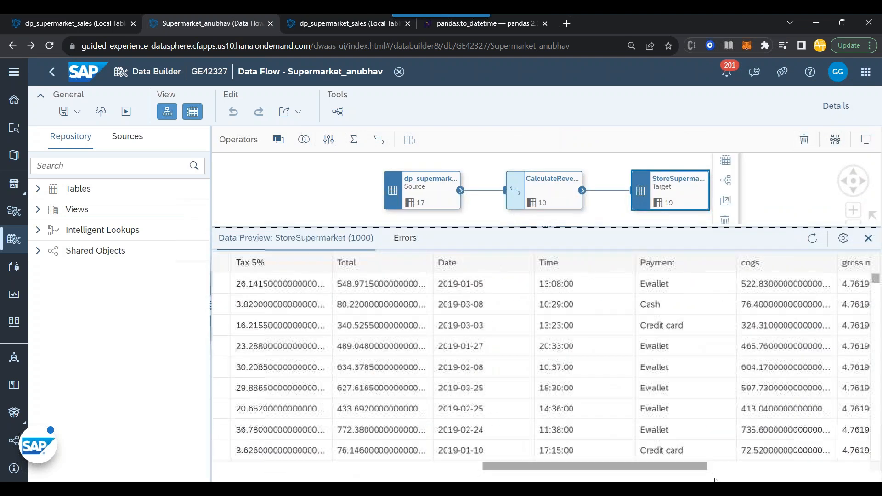
scroll(right, 3)
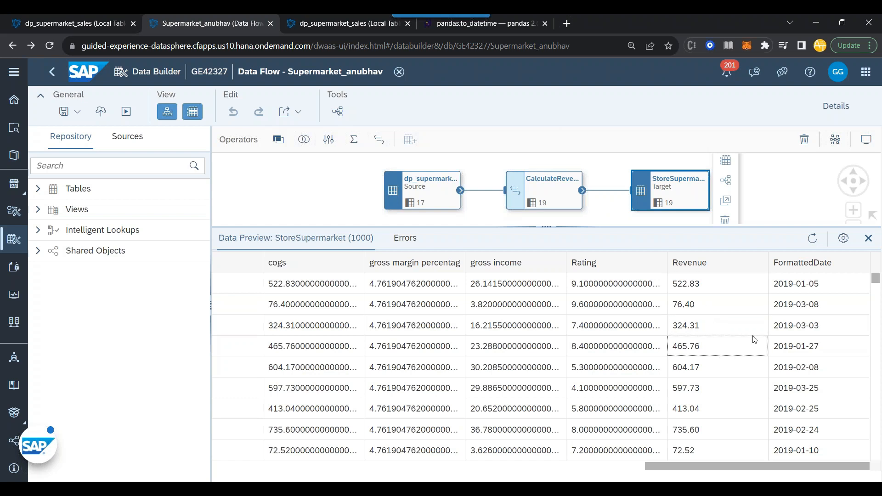
click(794, 284)
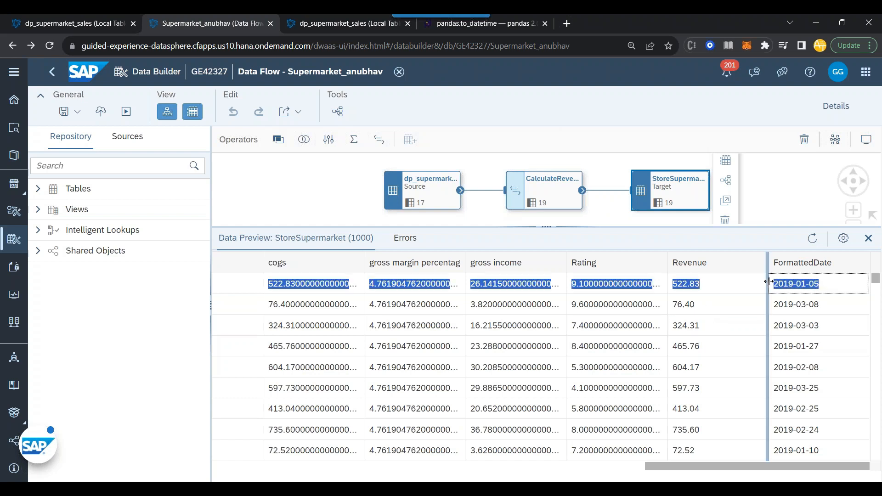
click(794, 325)
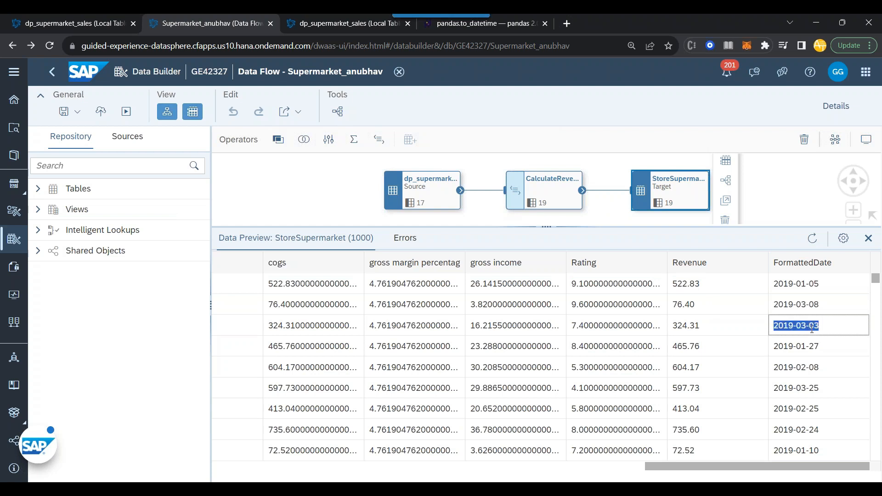
mouse_move(797, 370)
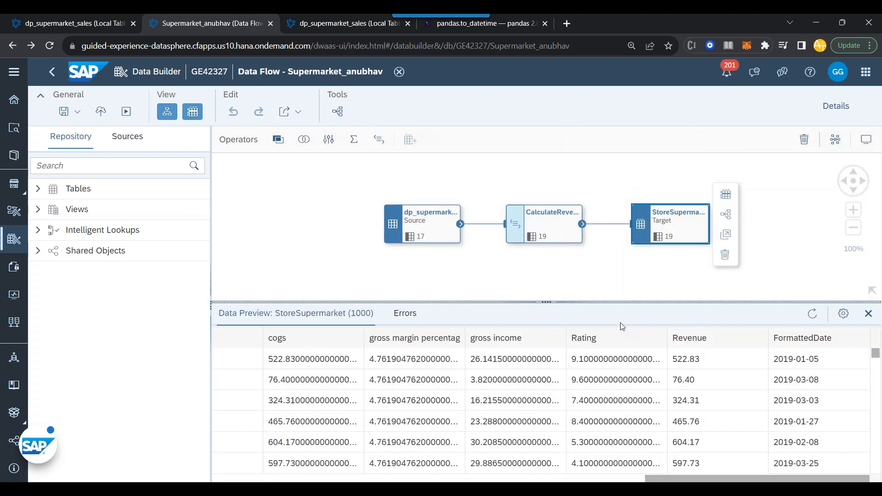
mouse_move(607, 310)
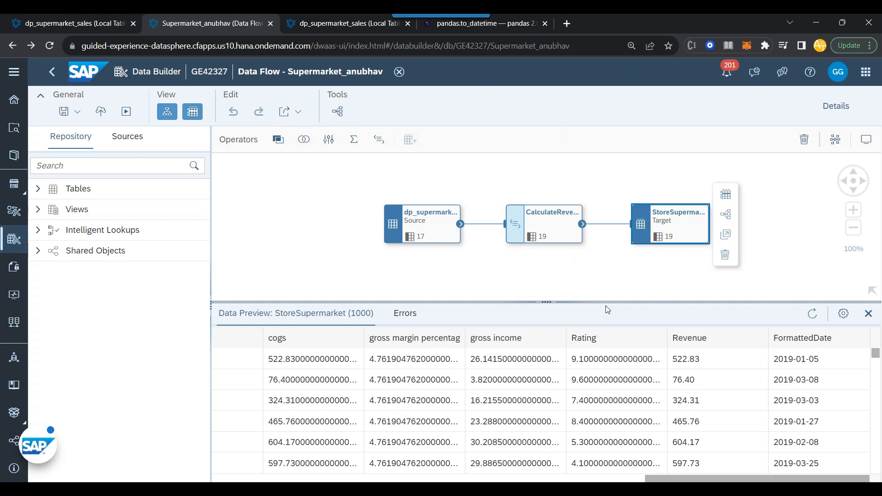
mouse_move(818, 445)
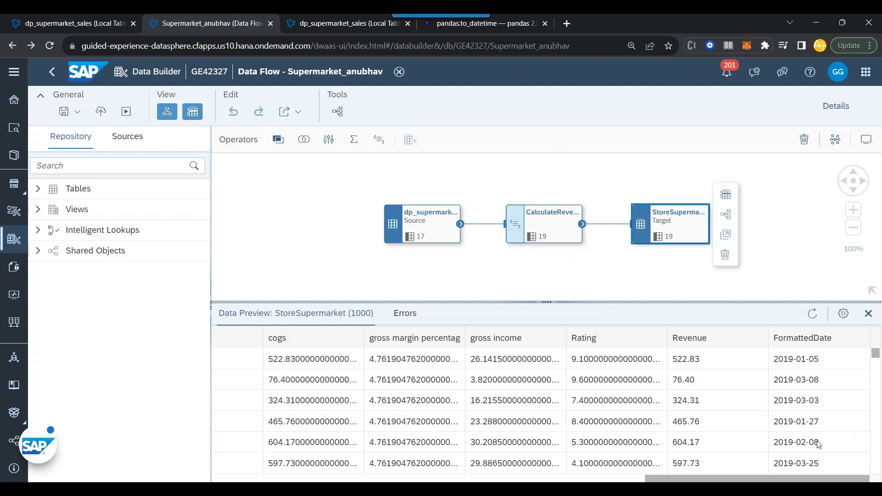